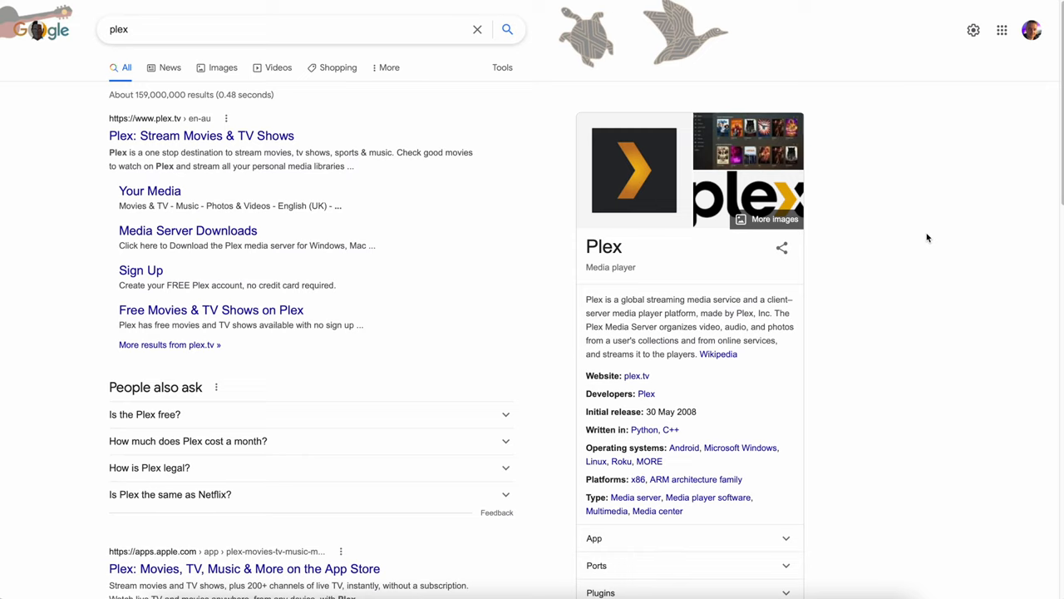
mouse_move(695, 269)
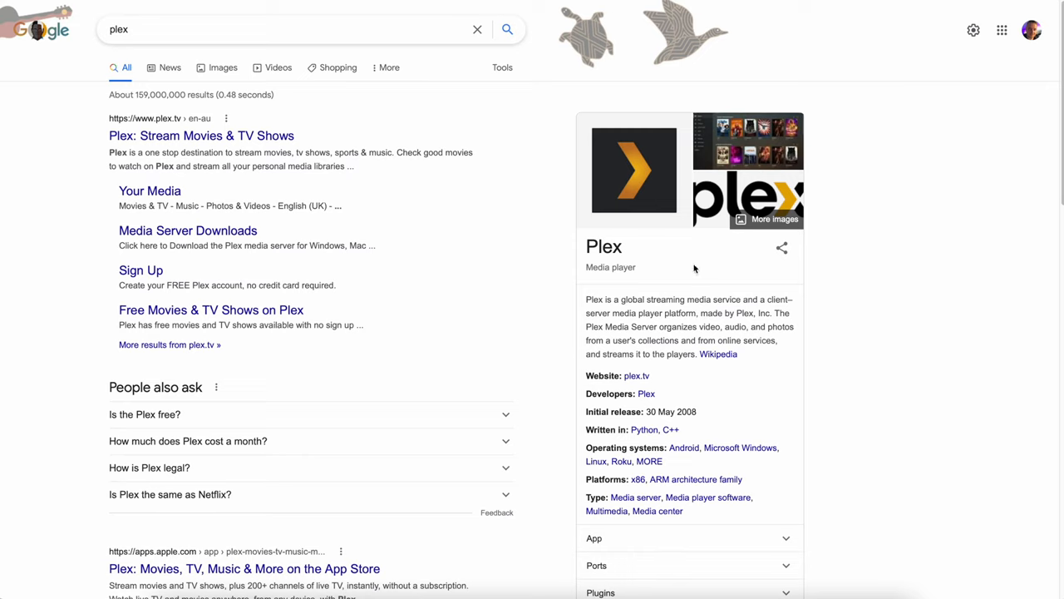
mouse_move(691, 268)
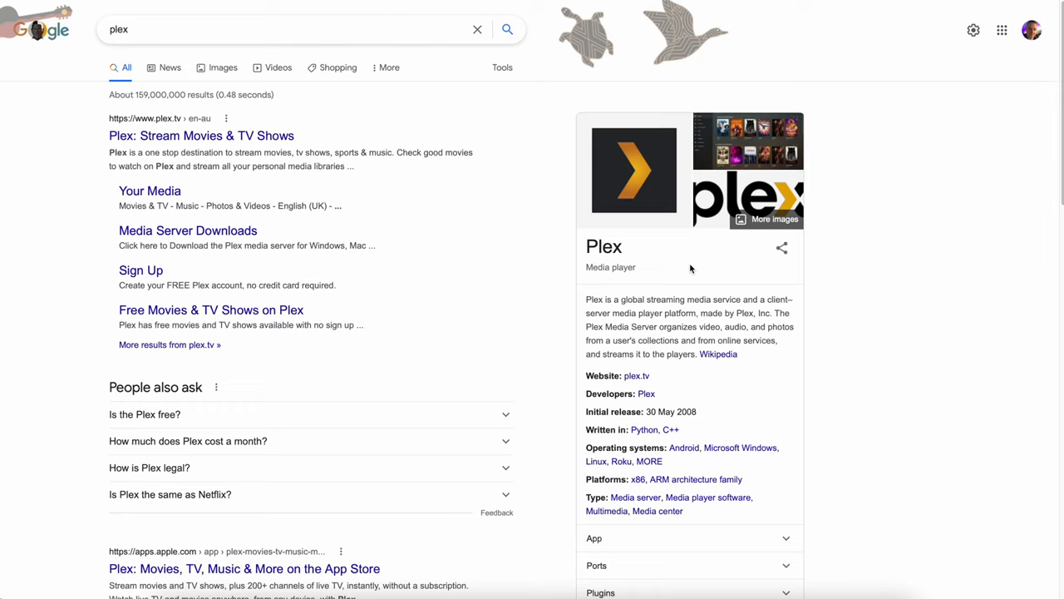
mouse_move(321, 203)
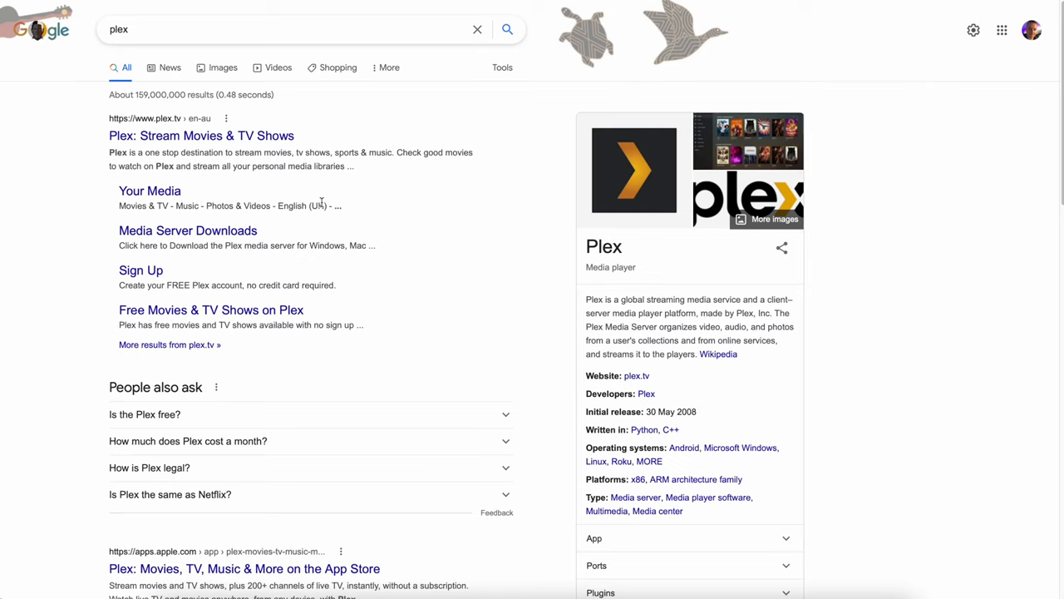
mouse_move(419, 273)
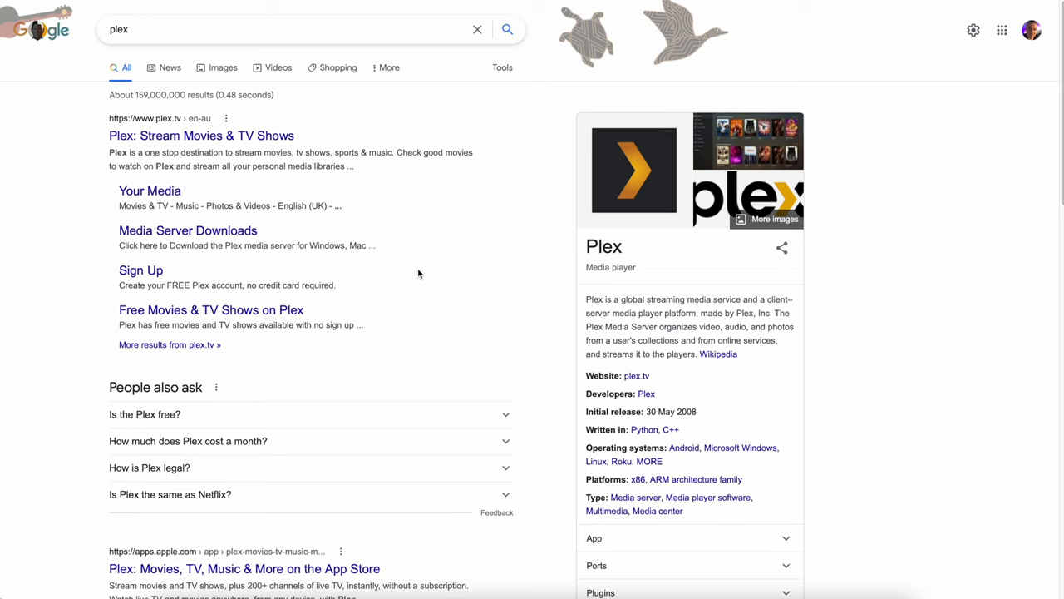
mouse_move(414, 279)
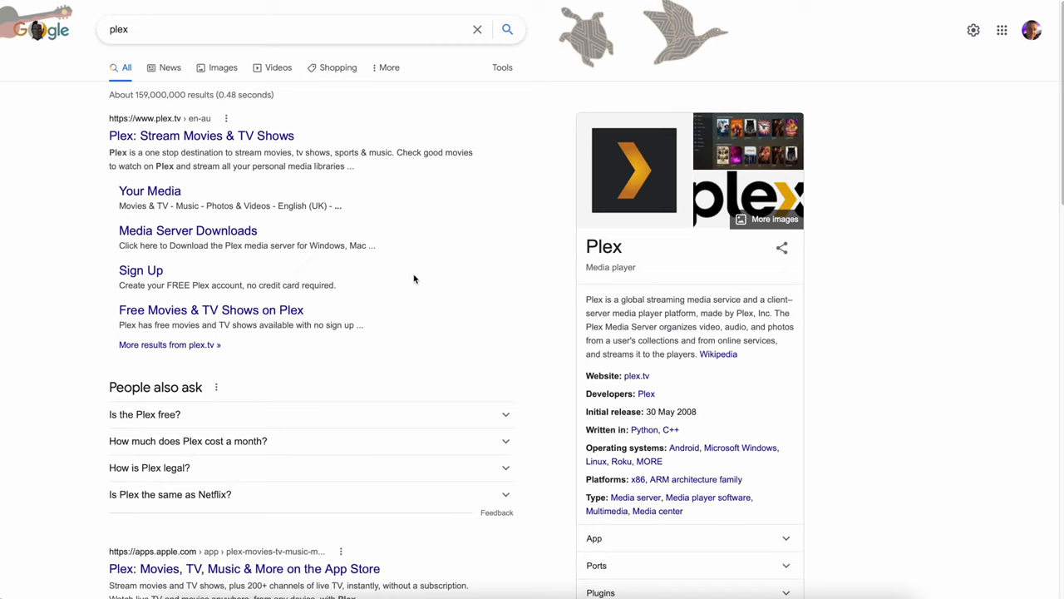
mouse_move(415, 240)
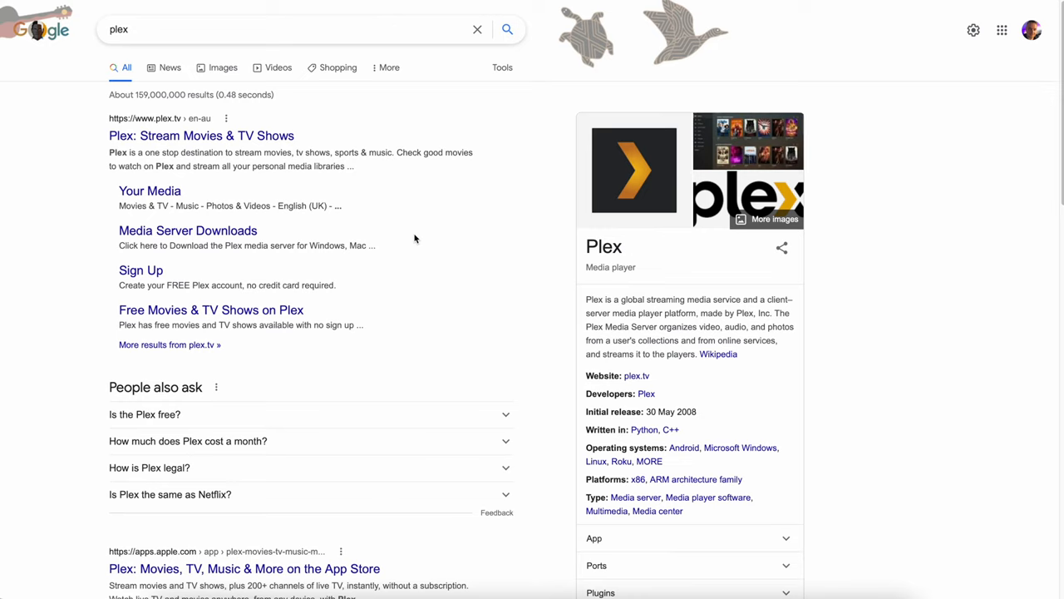
mouse_move(352, 231)
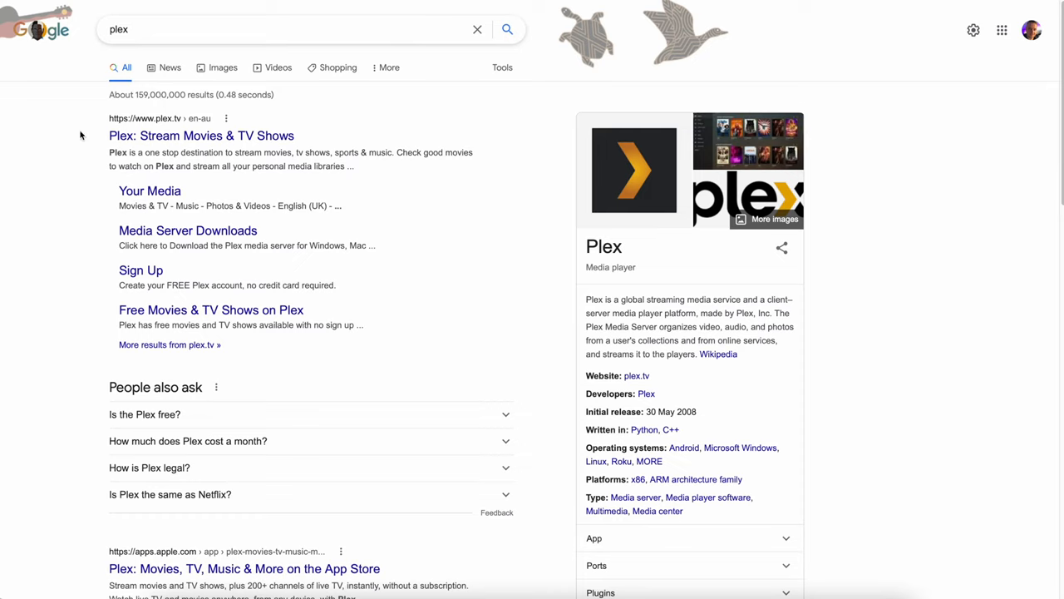
mouse_move(68, 149)
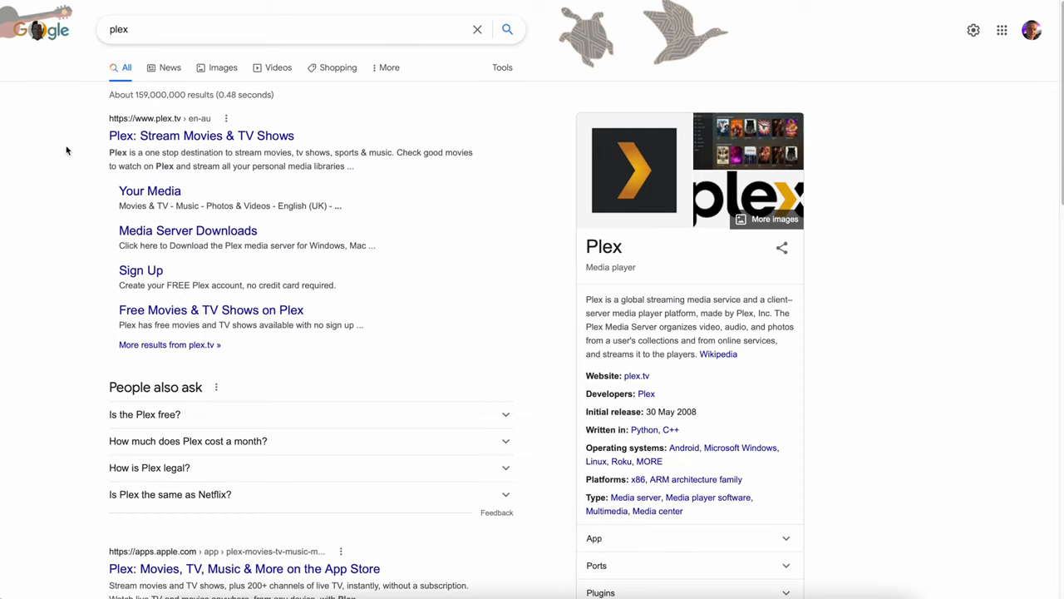
mouse_move(201, 136)
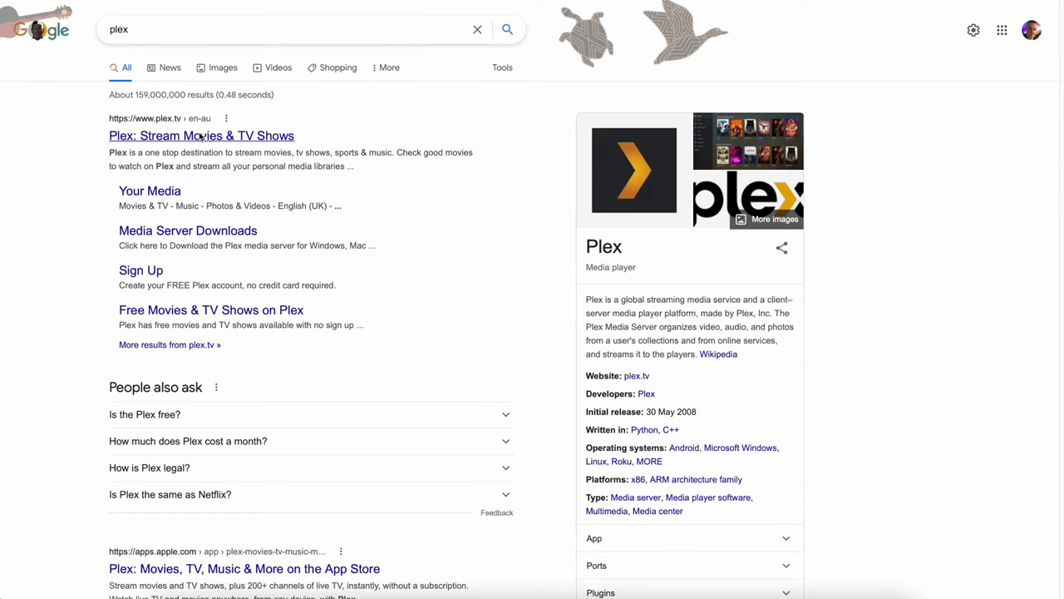
Go to the official Plex website from the 'Plex: Stream Movies & TV Shows' search result.
click(201, 136)
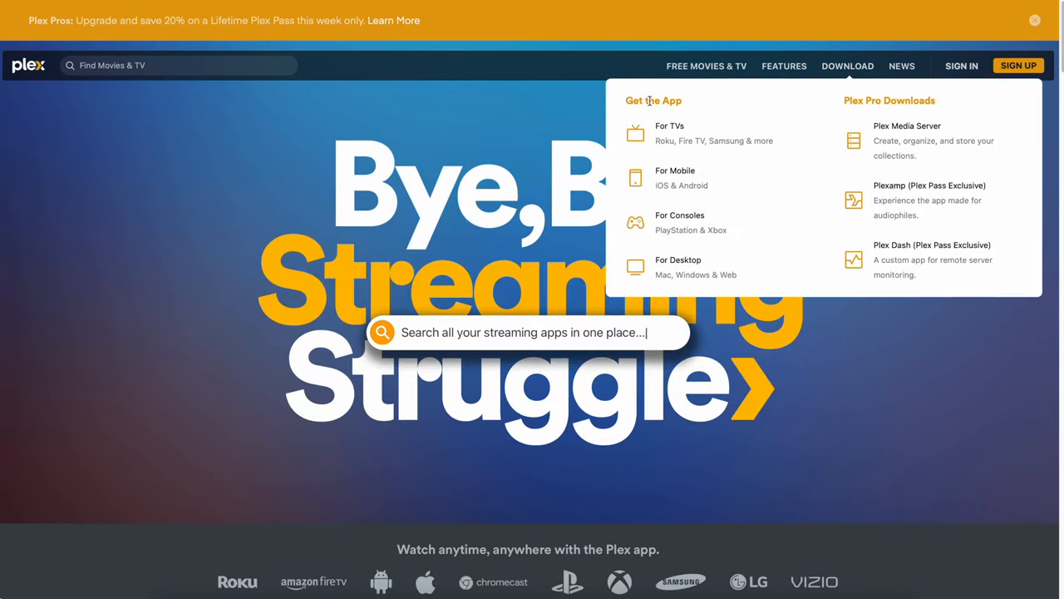
text(Search for any movie)
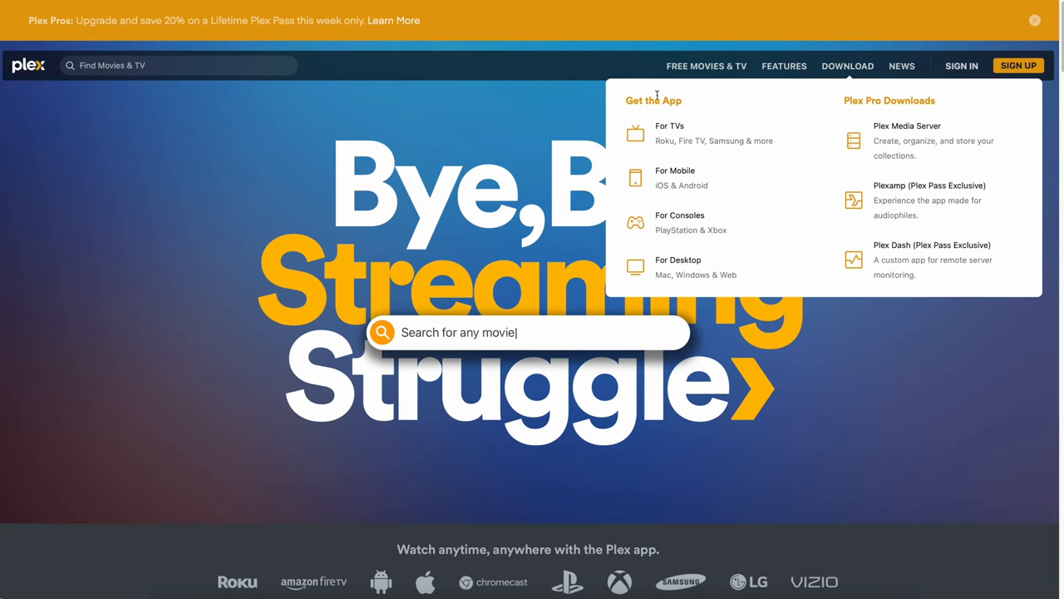
mouse_move(690, 267)
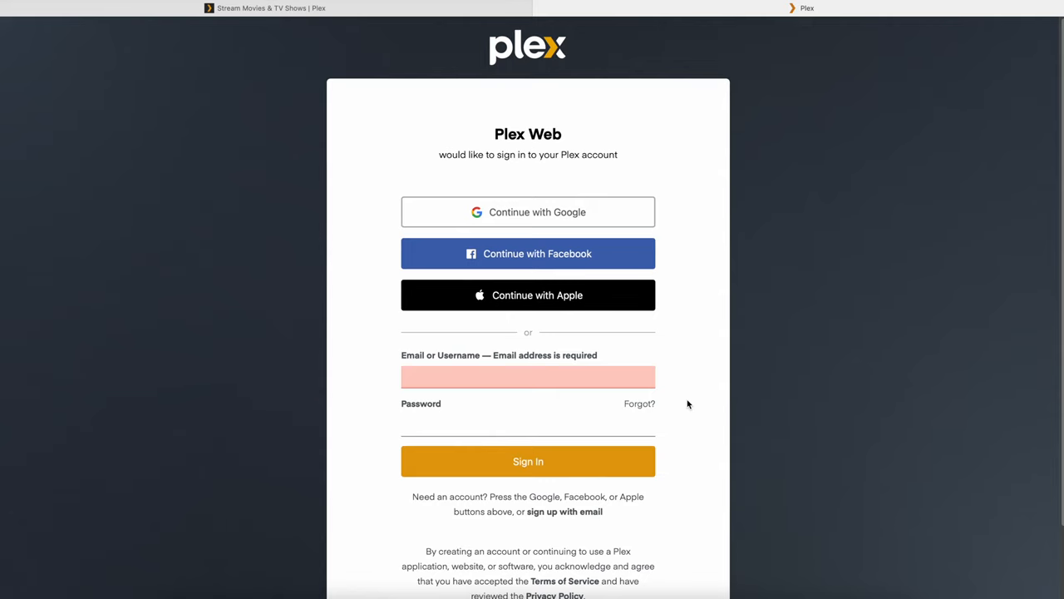
mouse_move(722, 289)
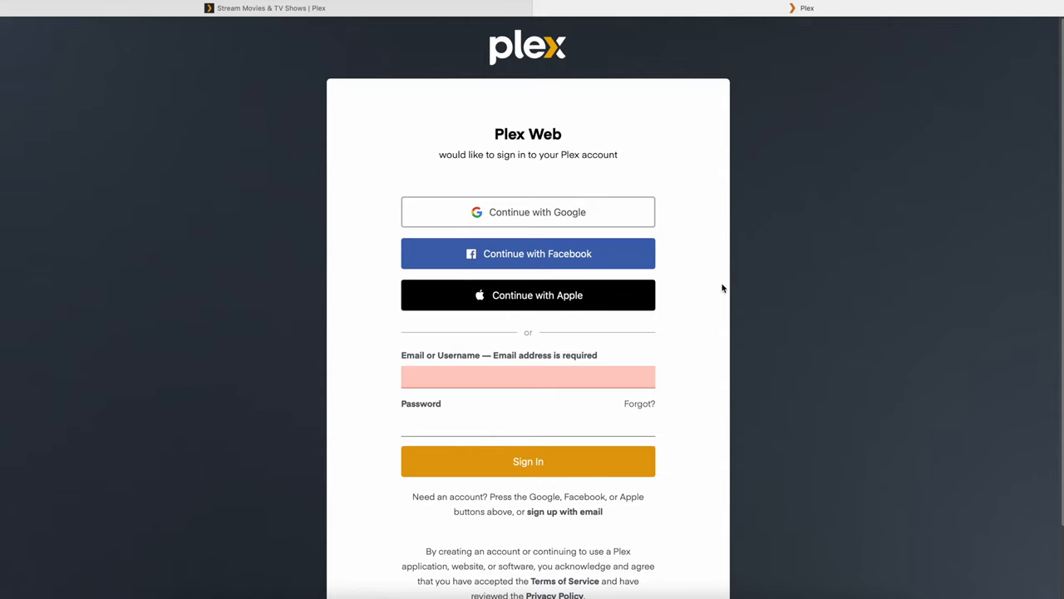
mouse_move(630, 264)
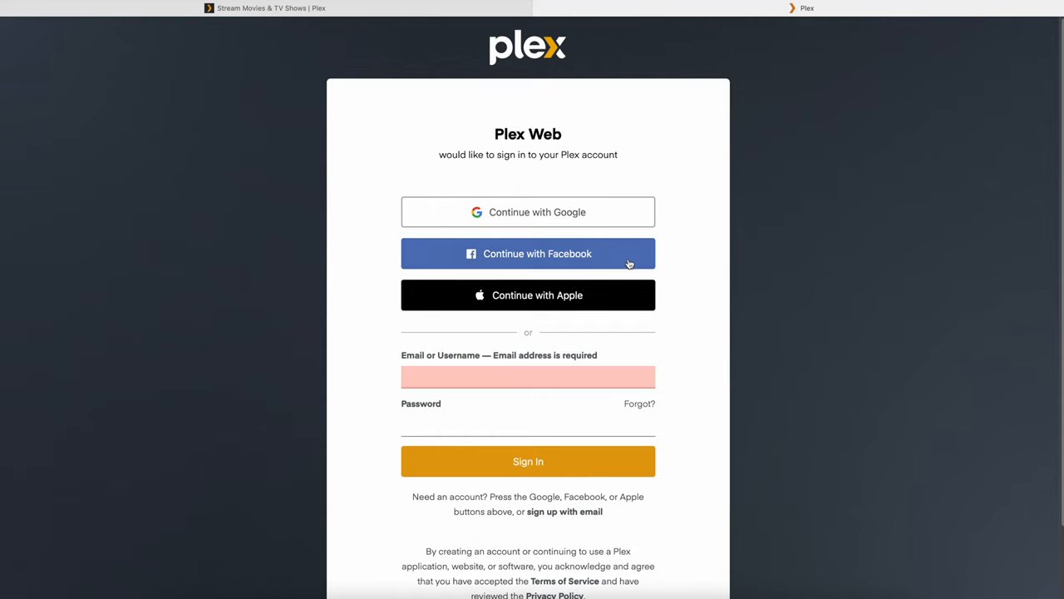
mouse_move(634, 524)
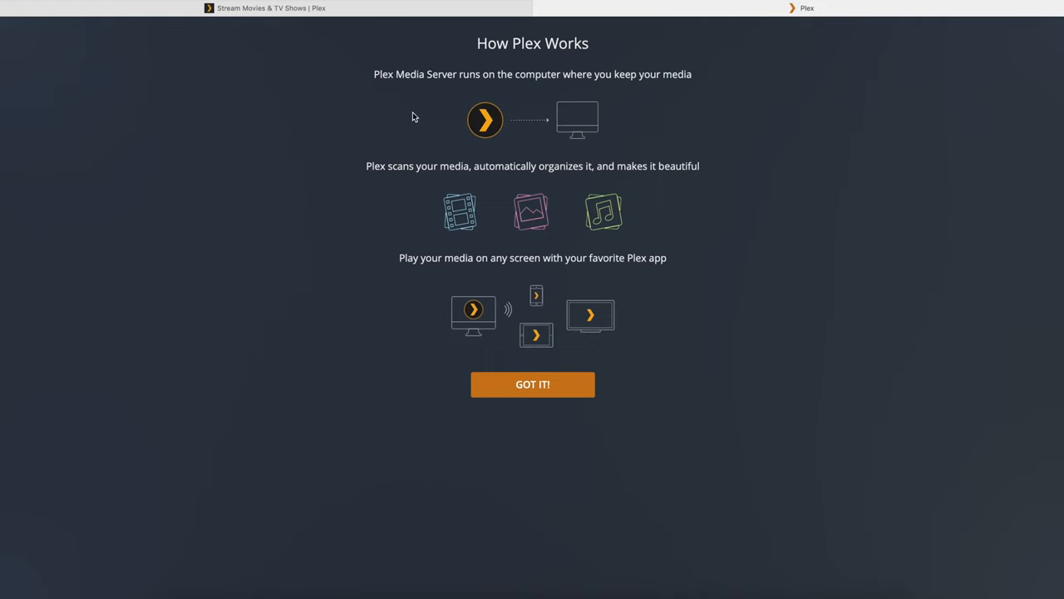
mouse_move(607, 70)
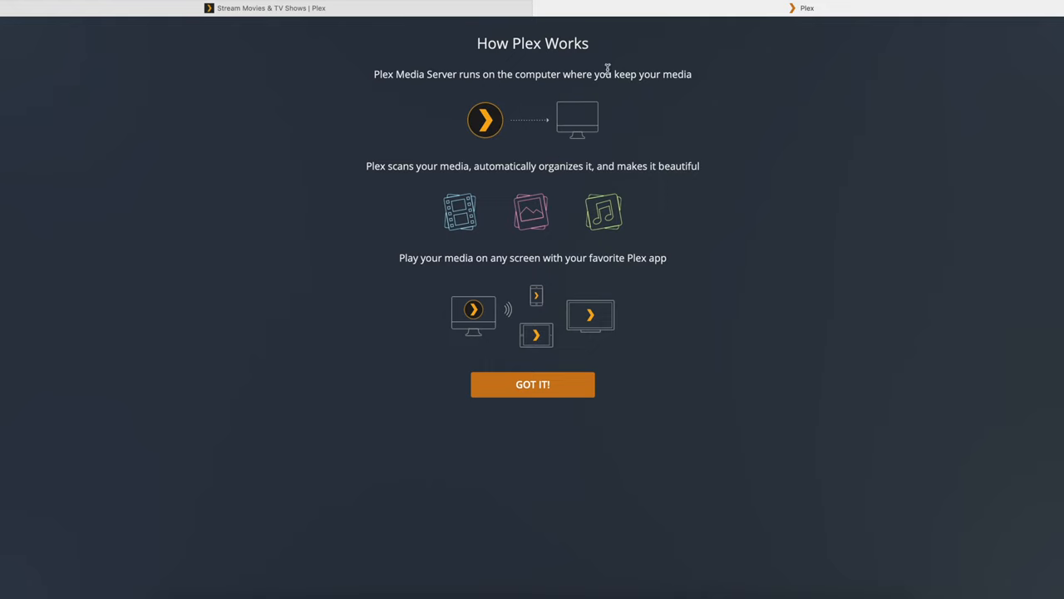
mouse_move(602, 133)
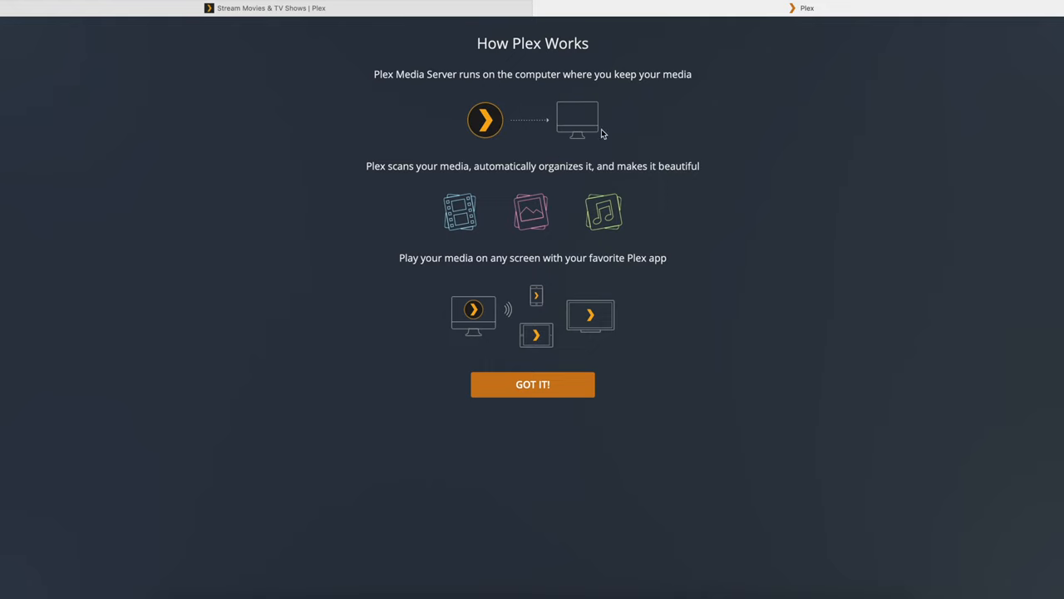
mouse_move(374, 180)
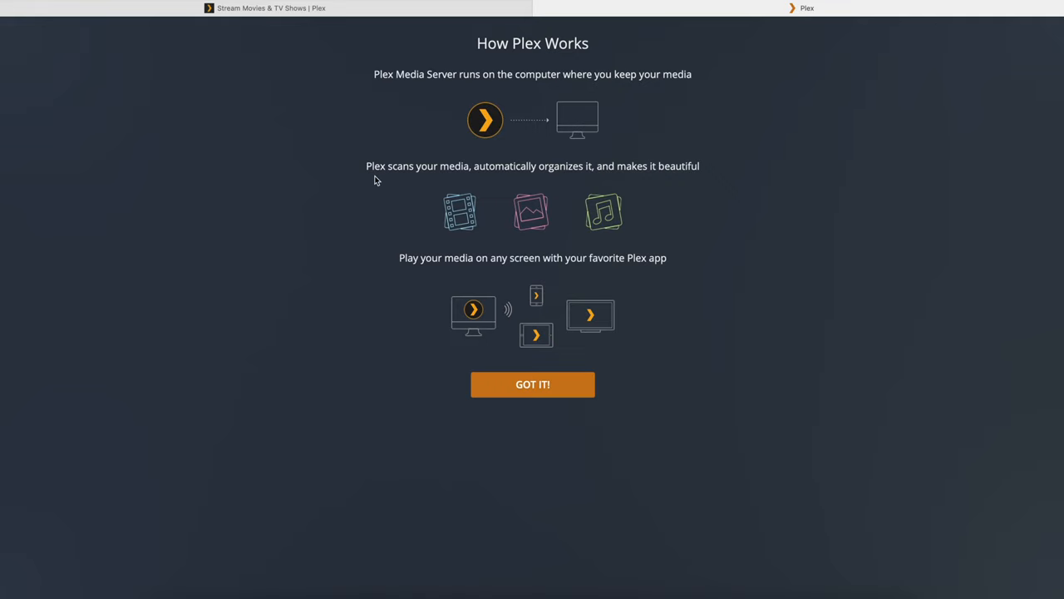
mouse_move(645, 152)
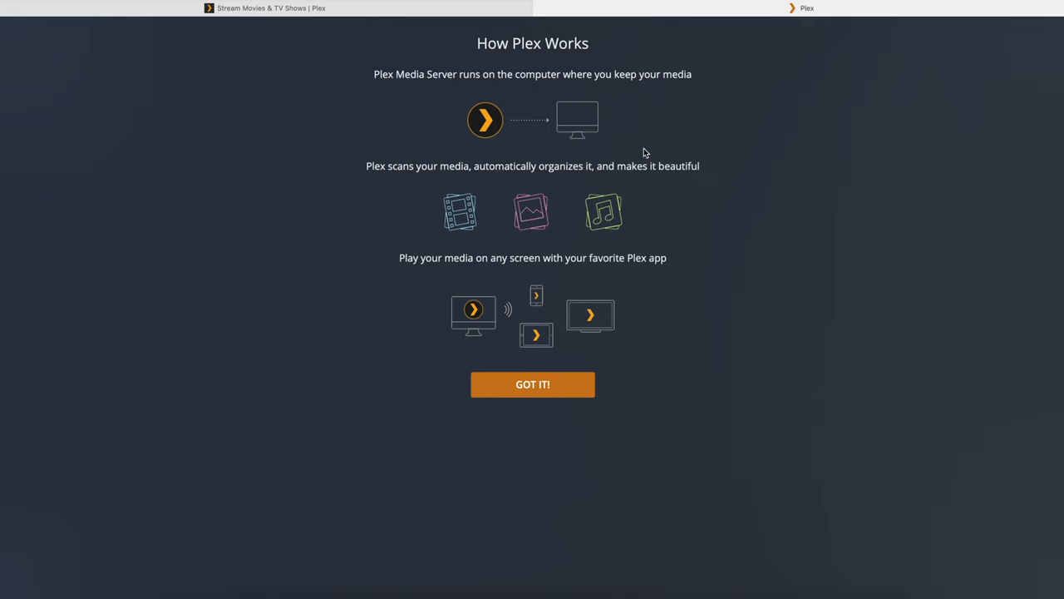
mouse_move(540, 262)
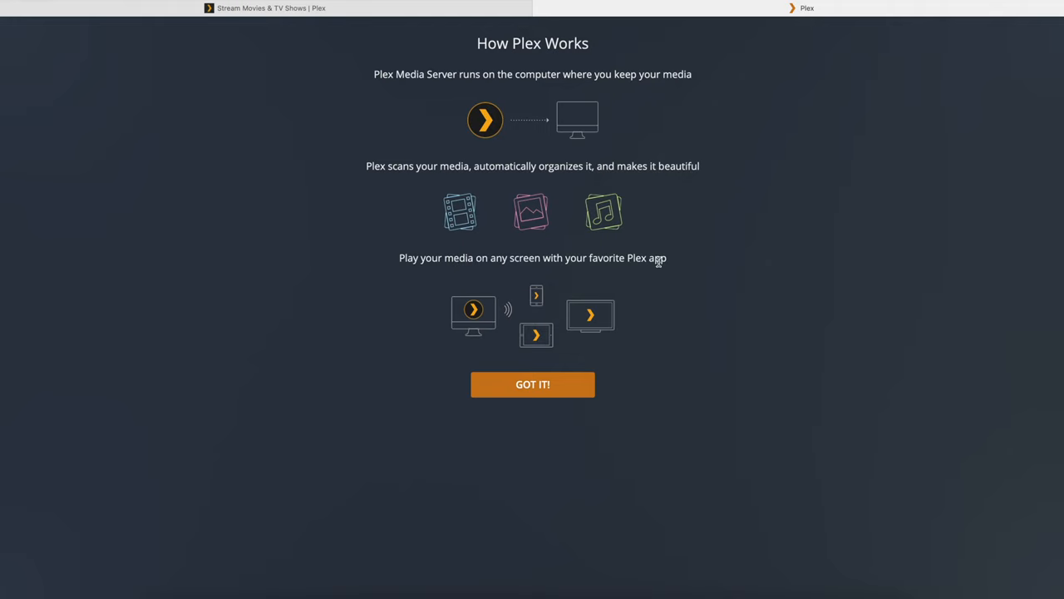
Dismiss the How Plex Works introduction with GOT IT! to reach the Plex Pass offer.
click(532, 383)
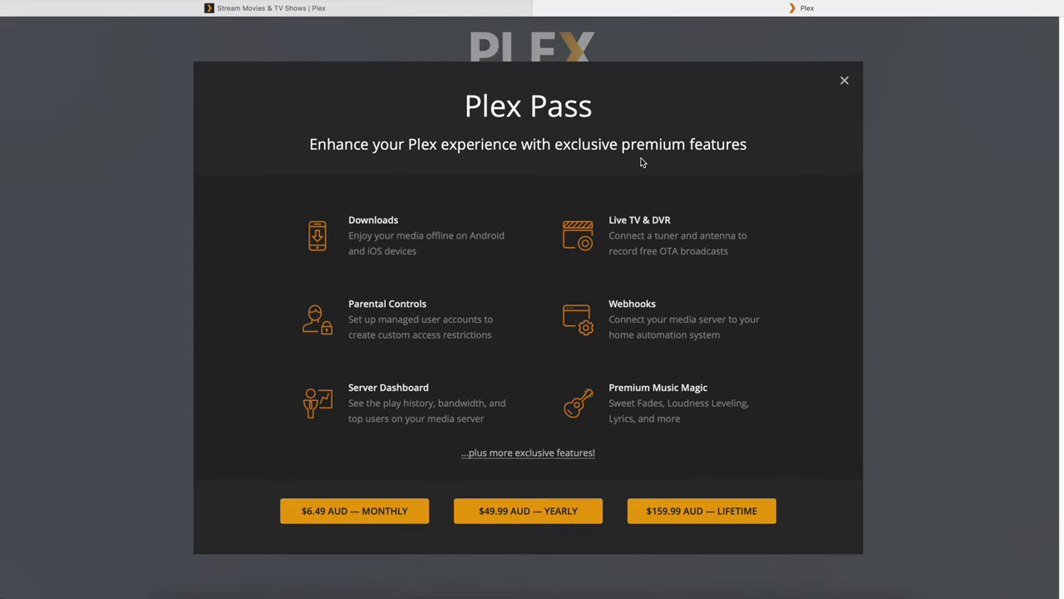
mouse_move(402, 174)
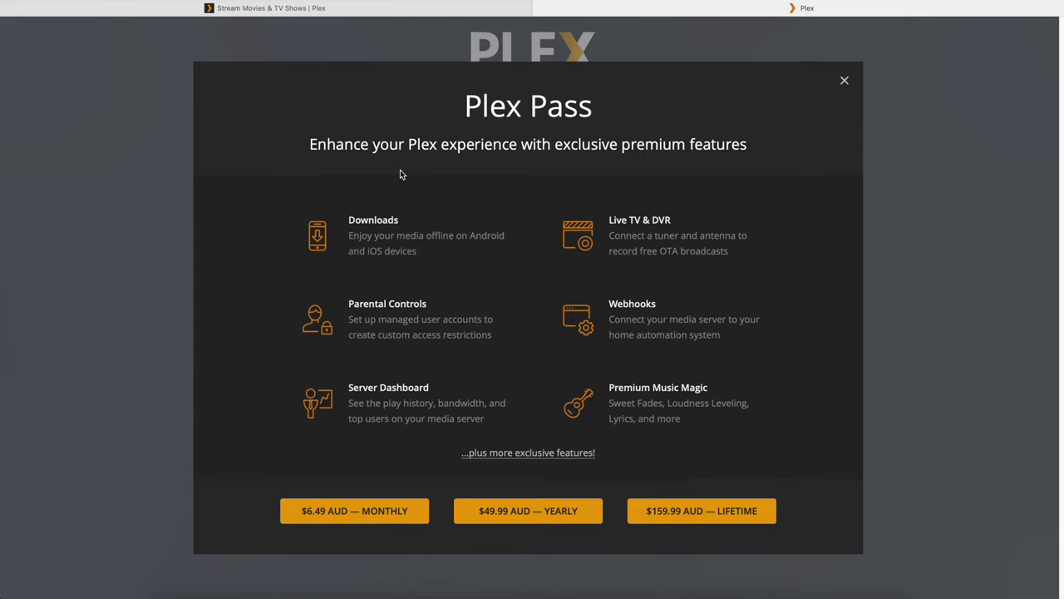
mouse_move(654, 177)
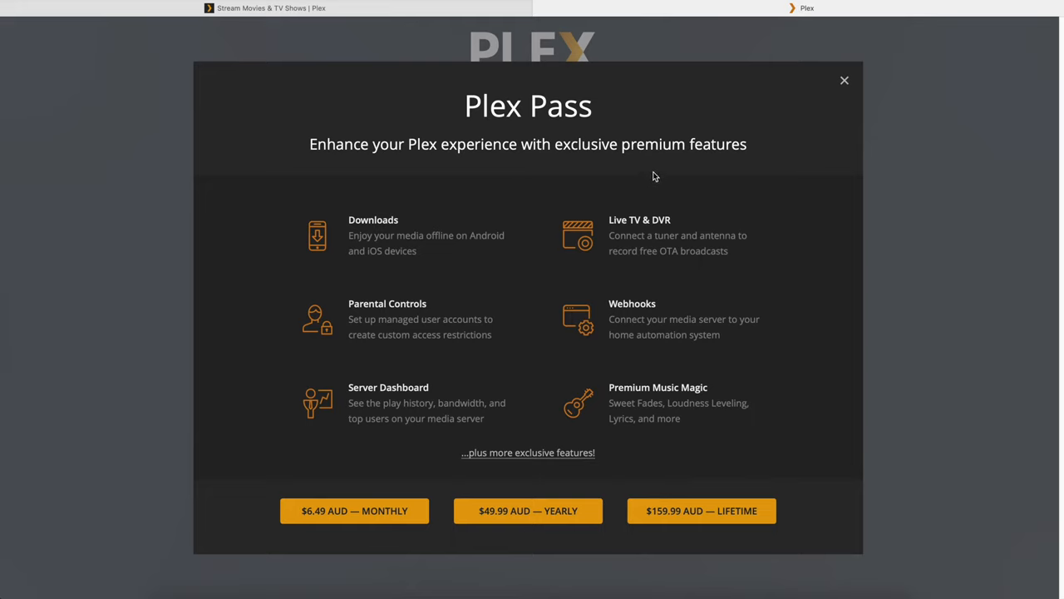
mouse_move(528, 325)
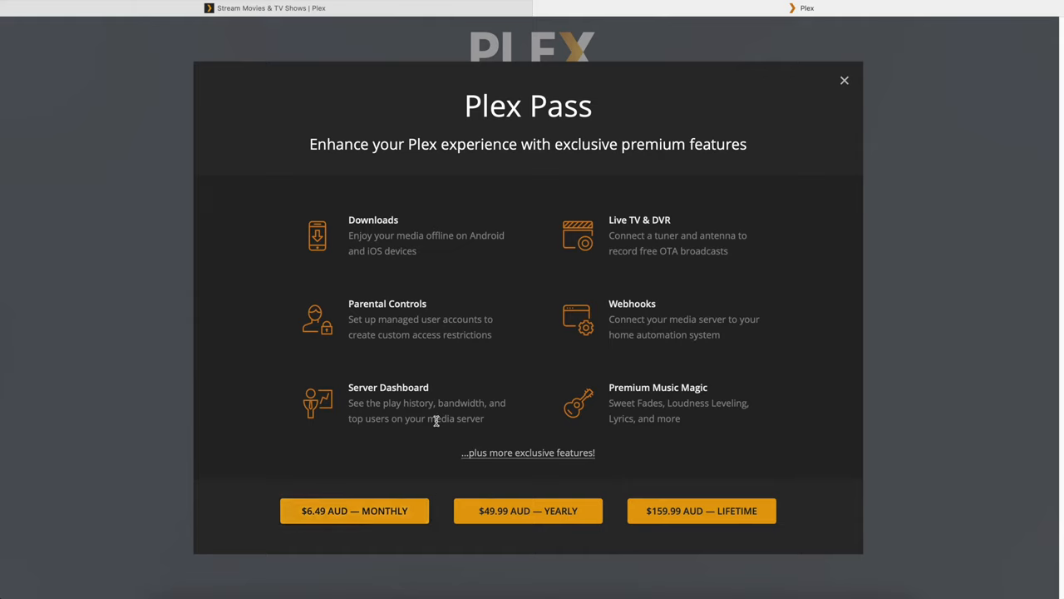
mouse_move(438, 380)
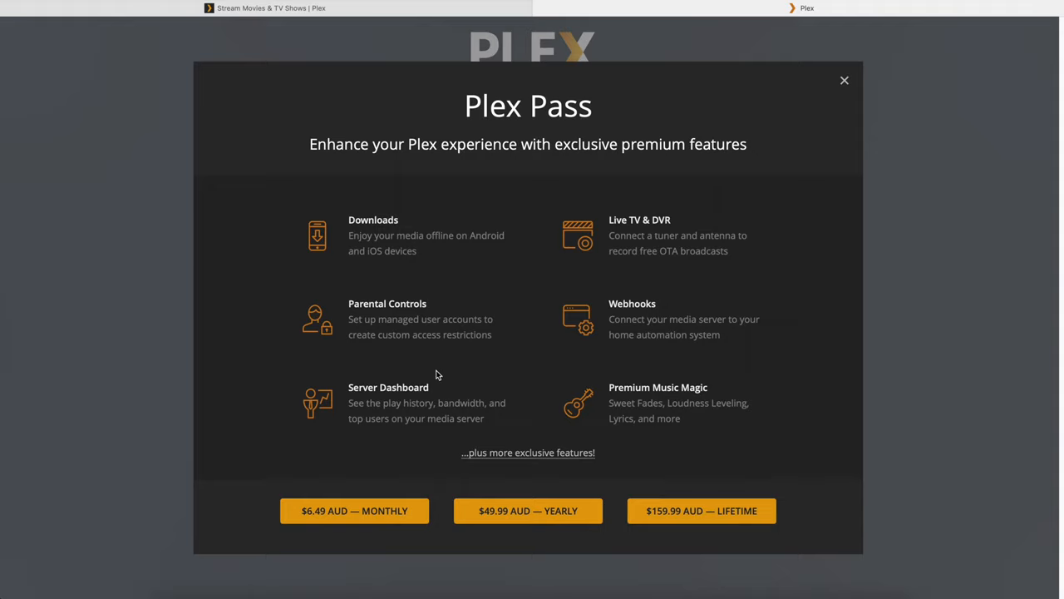
mouse_move(778, 119)
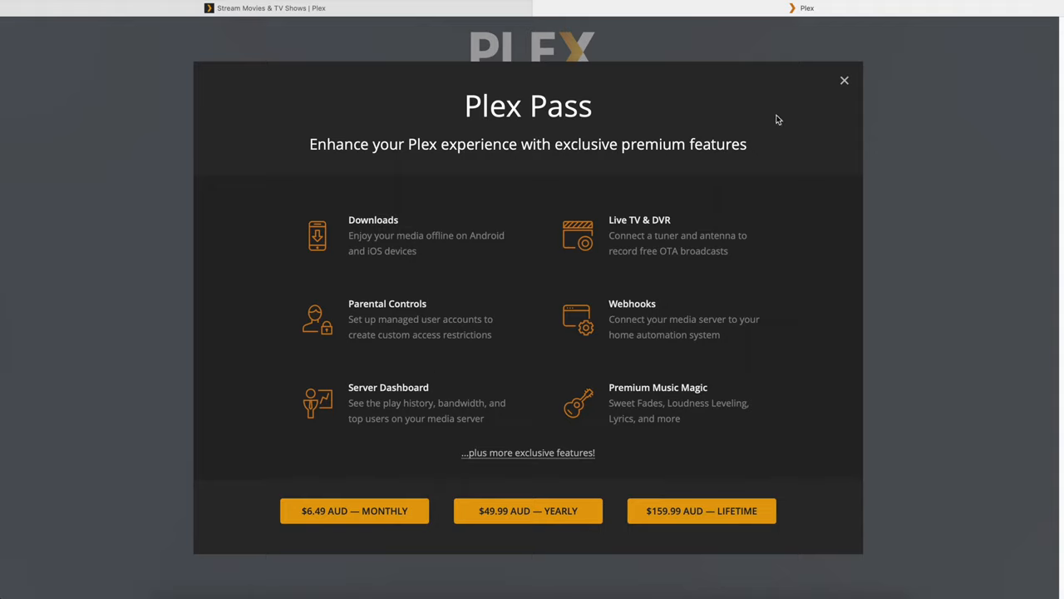
Close the Plex Pass popup, leaving server name MyMediaBox with outside access allowed.
click(844, 80)
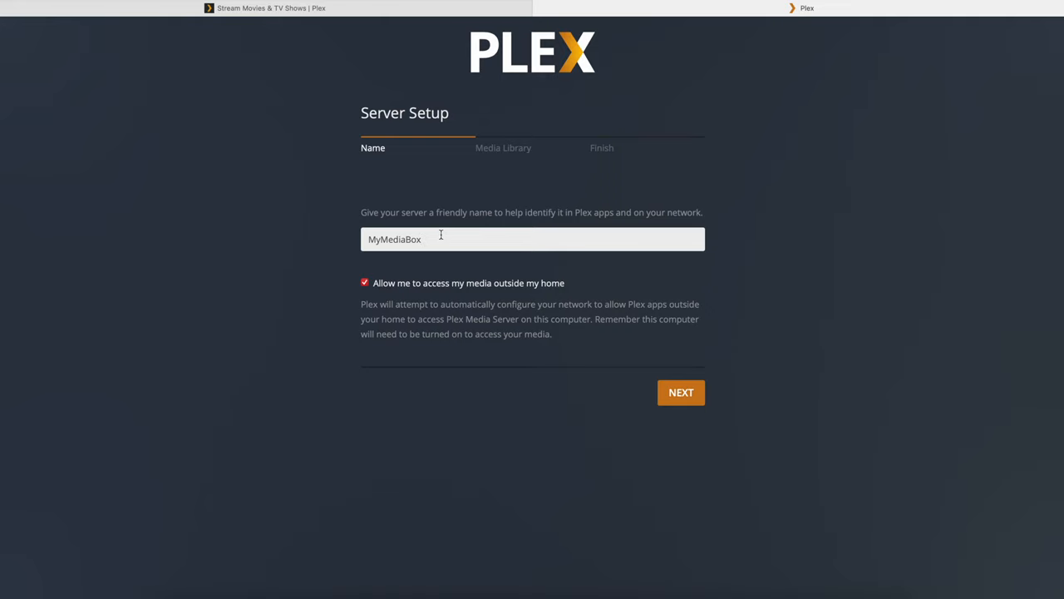
mouse_move(366, 298)
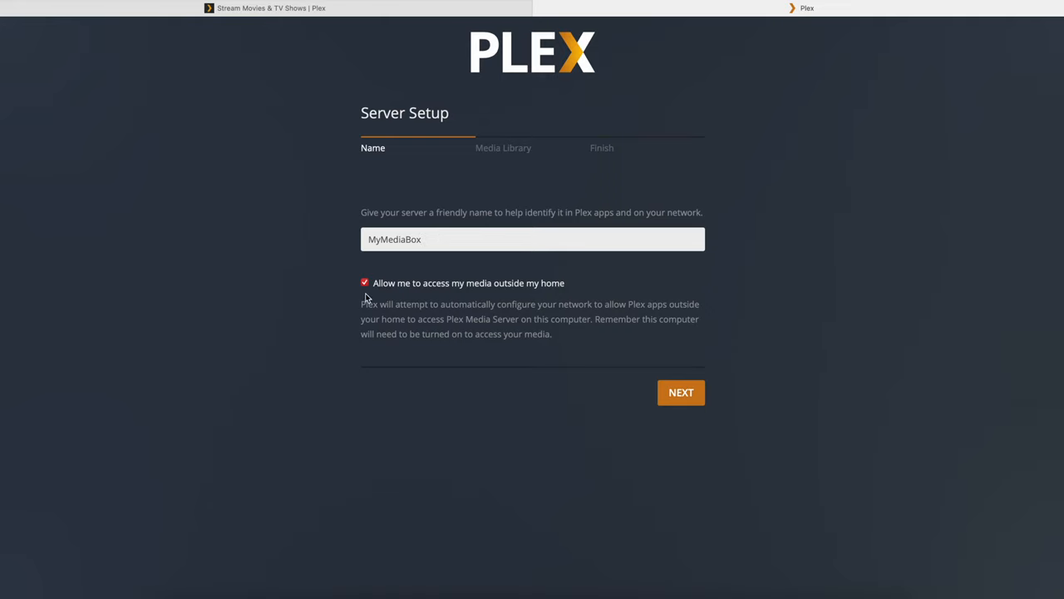
mouse_move(520, 286)
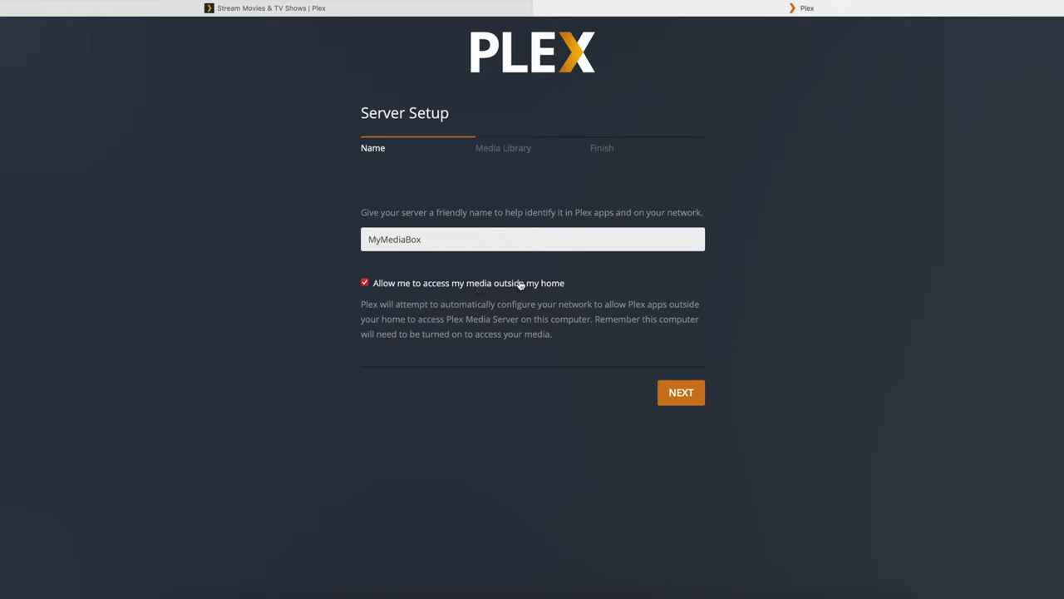
mouse_move(539, 288)
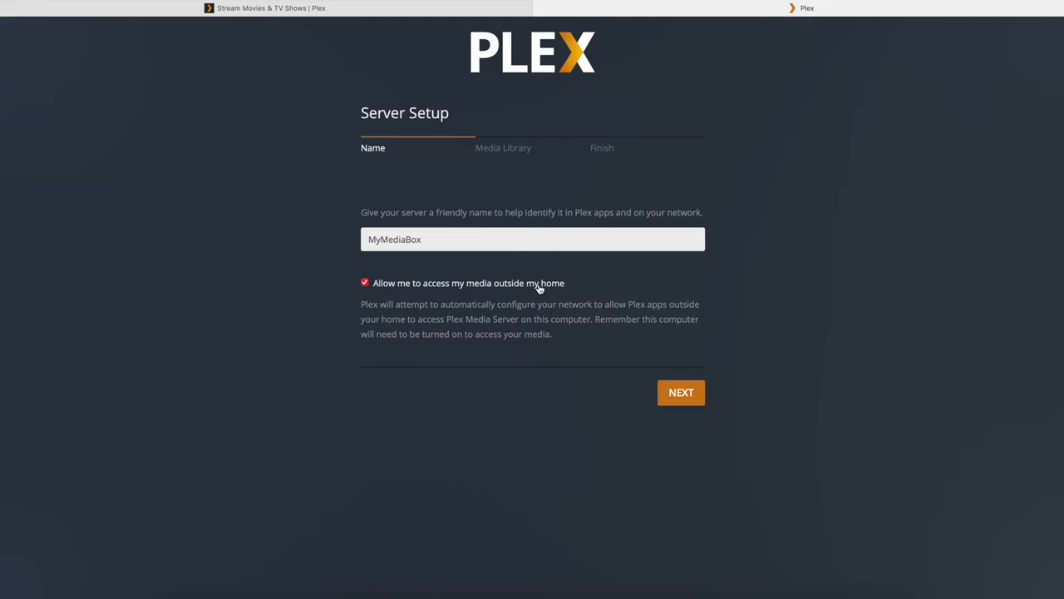
Move to the Media Library step and start a Movies library, continuing to folder selection.
click(681, 391)
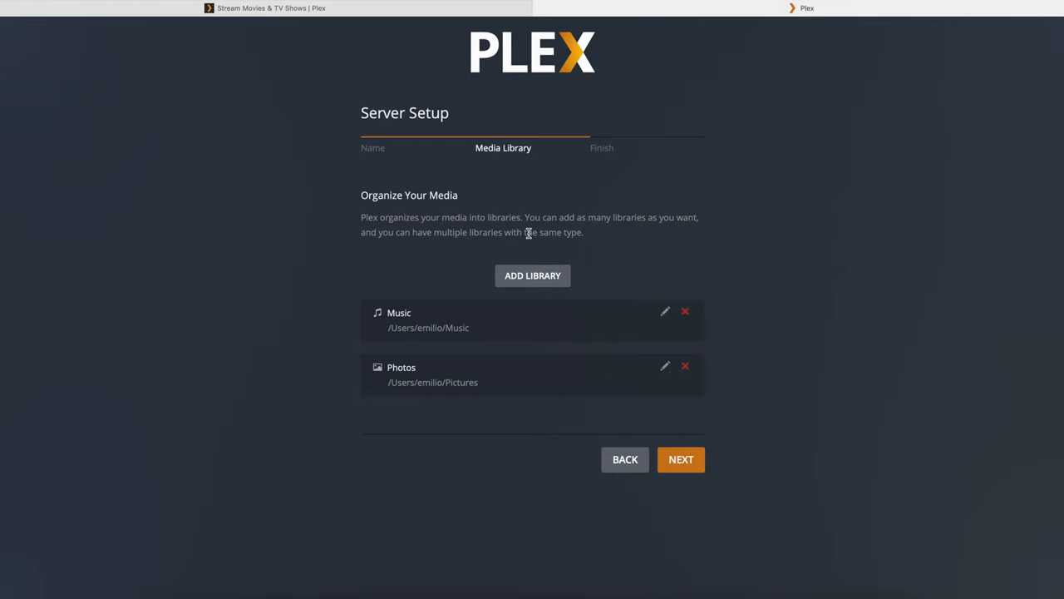
click(532, 275)
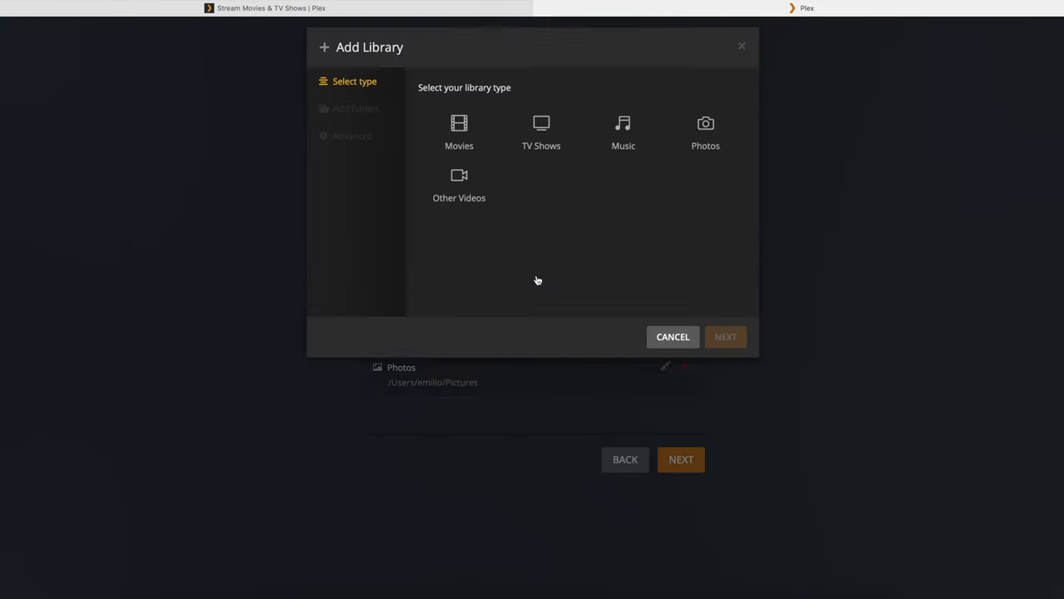
click(459, 133)
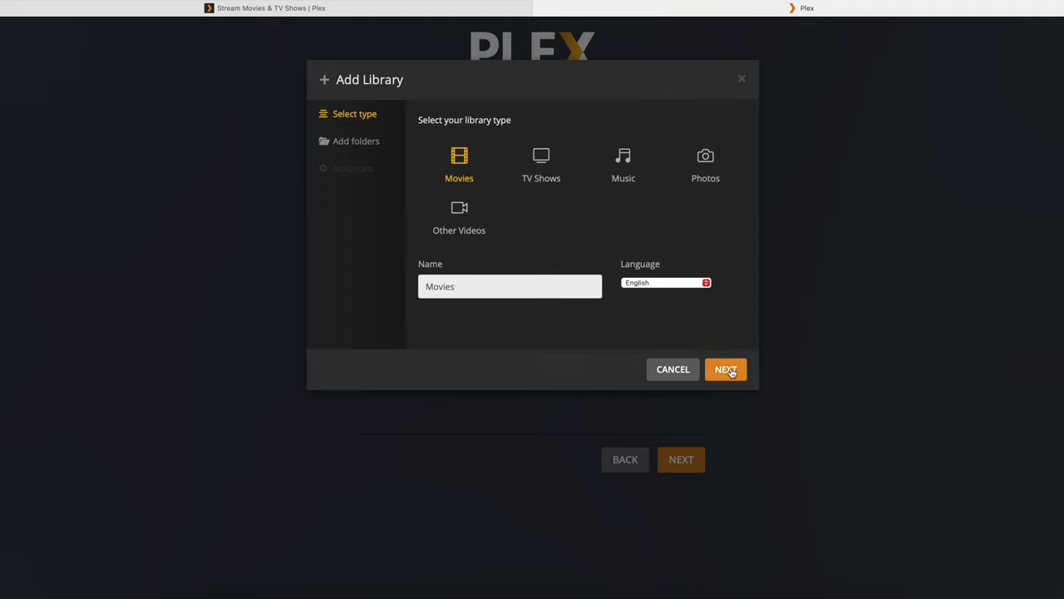
click(725, 369)
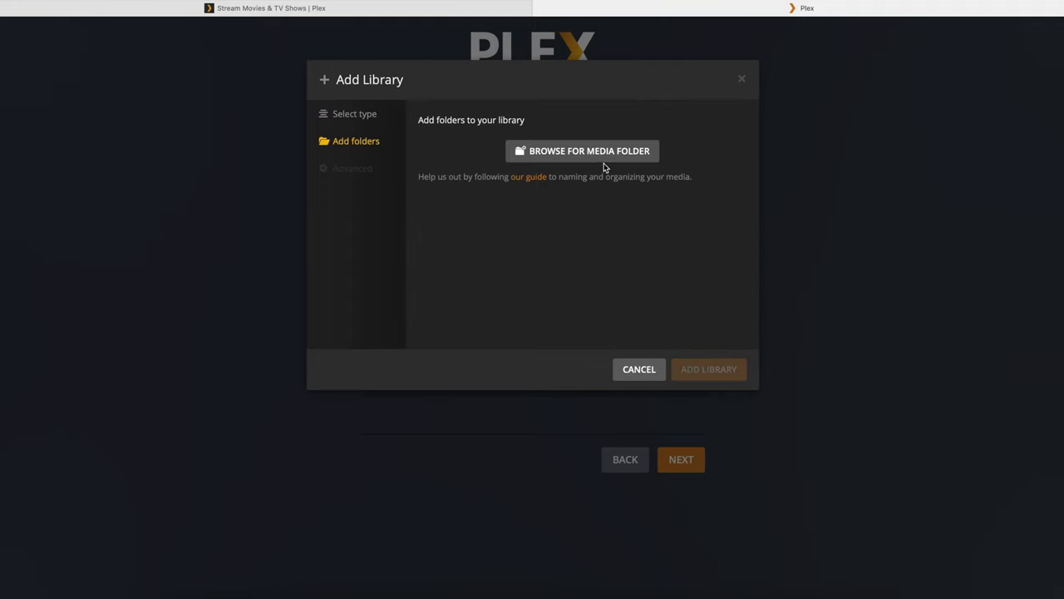
mouse_move(602, 155)
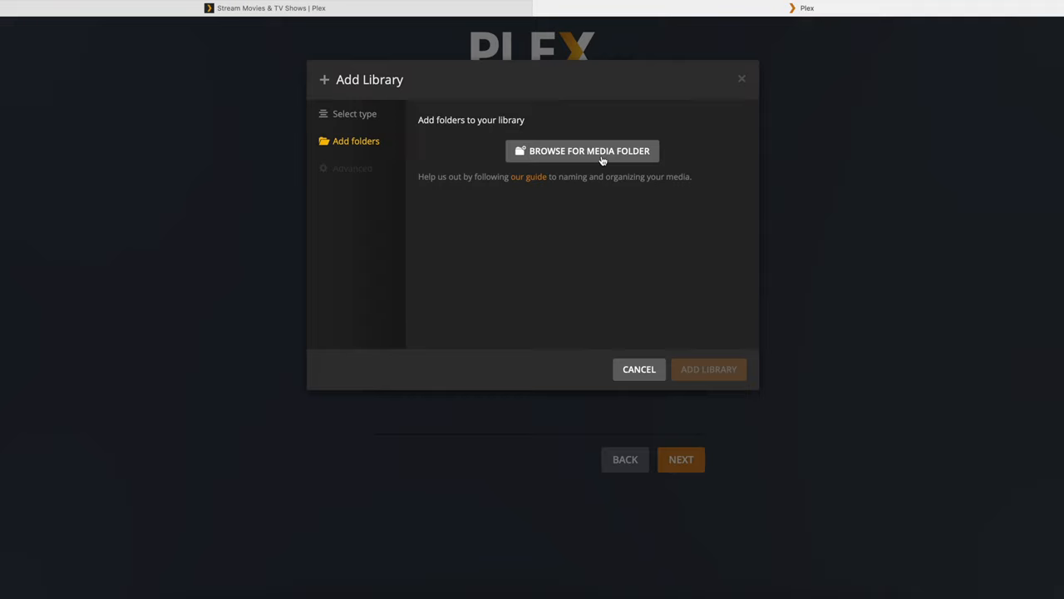
mouse_move(597, 160)
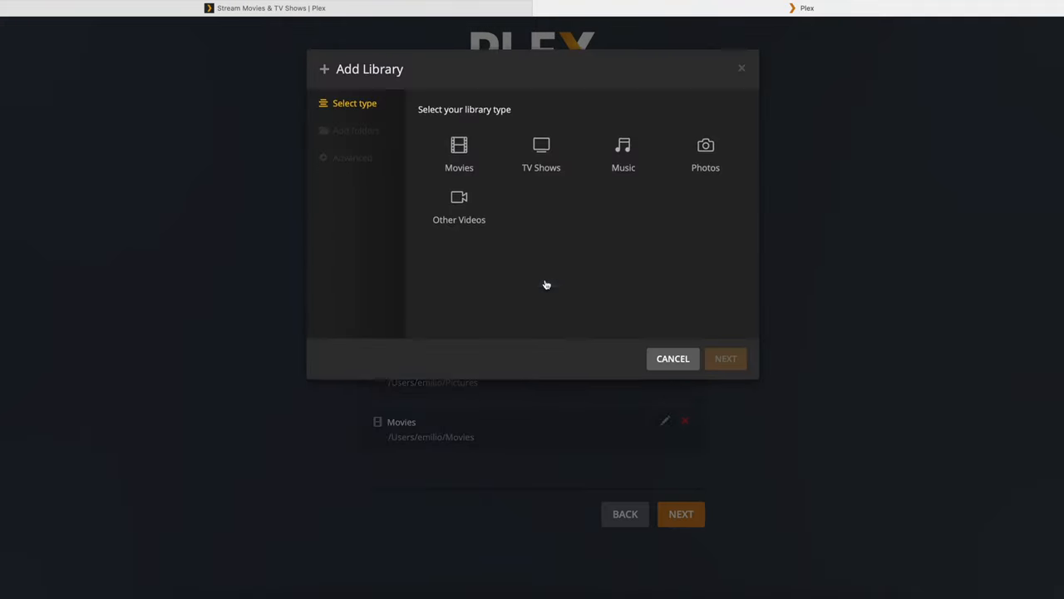
Create a TV Shows library named 'TV Shows' and finish adding it.
click(541, 158)
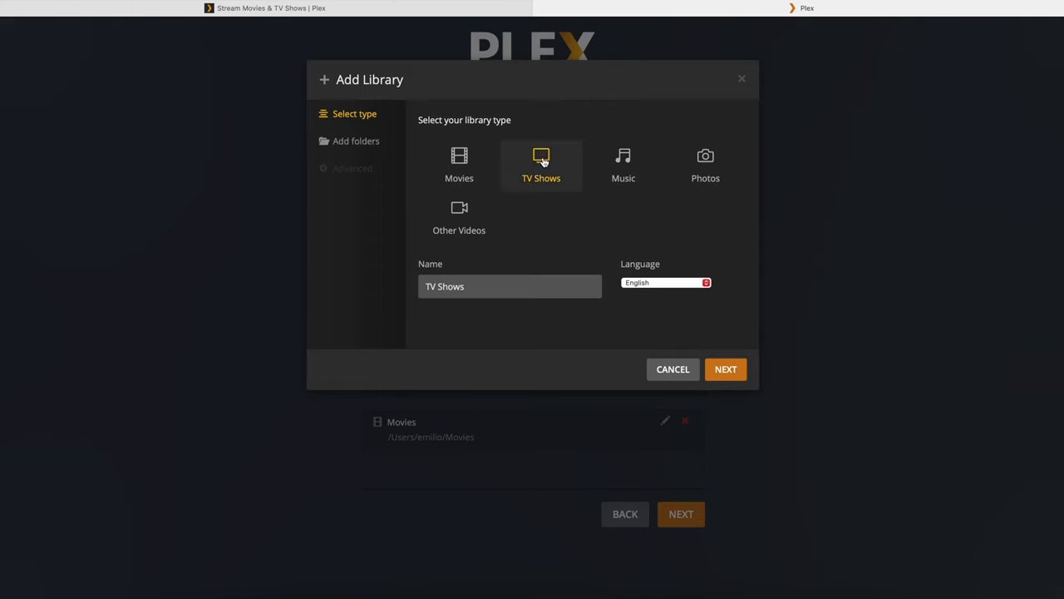
click(541, 165)
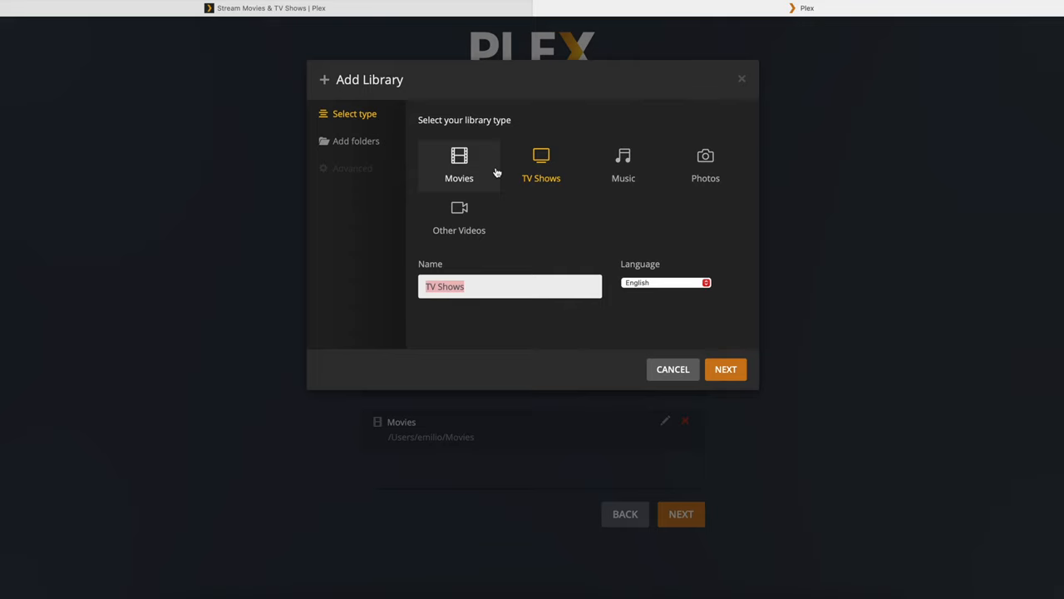
mouse_move(477, 172)
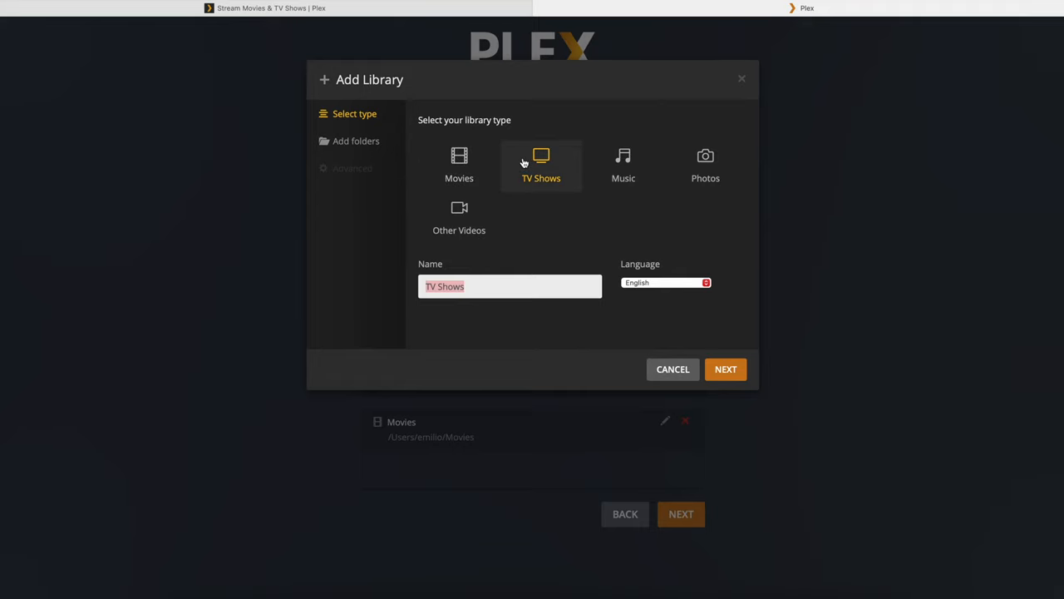
mouse_move(536, 174)
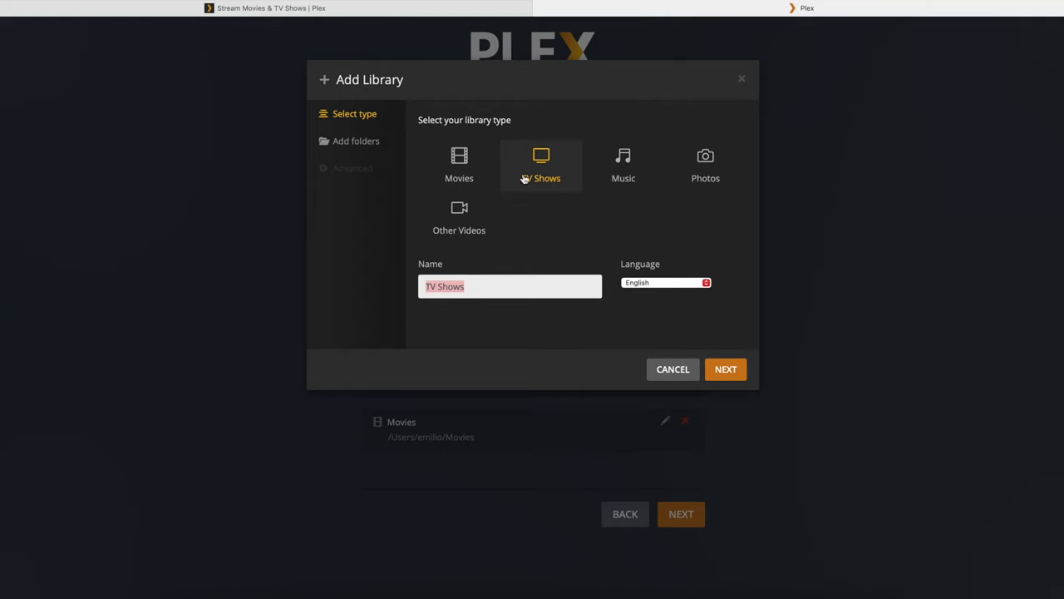
mouse_move(459, 217)
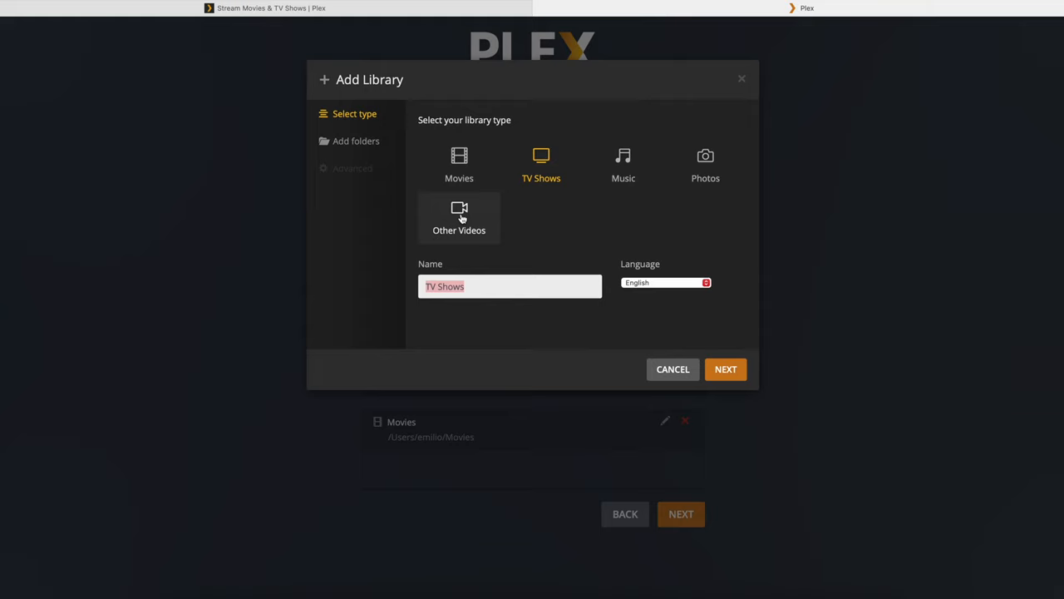
mouse_move(626, 199)
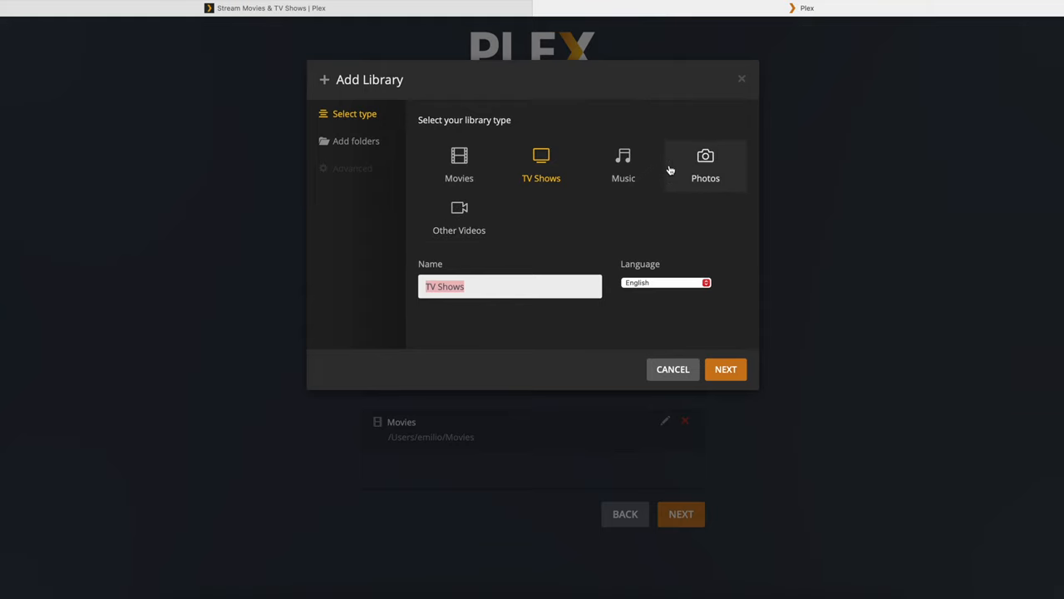
mouse_move(705, 169)
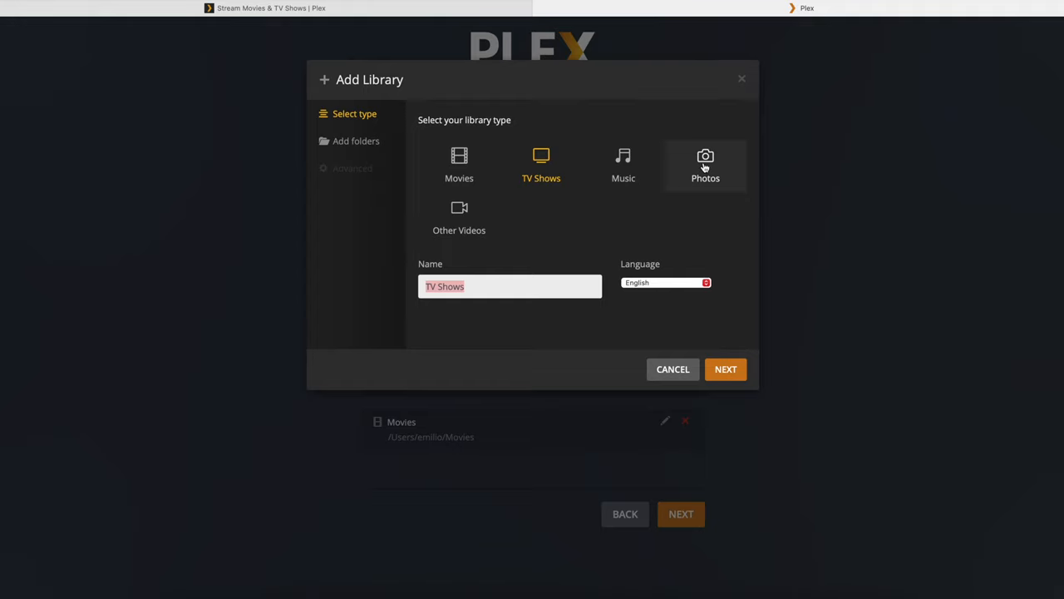
click(486, 286)
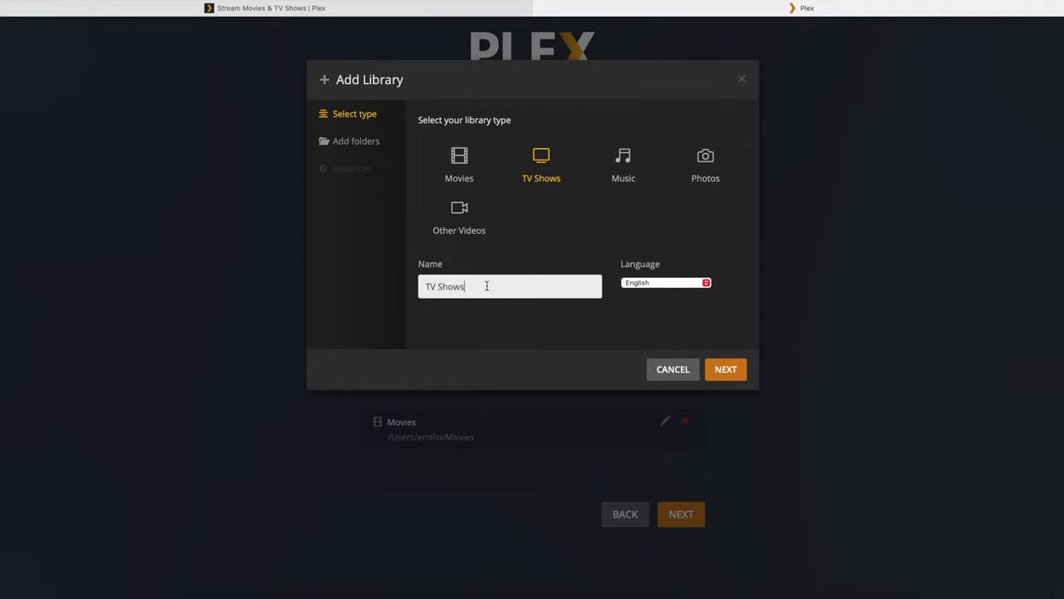
click(725, 368)
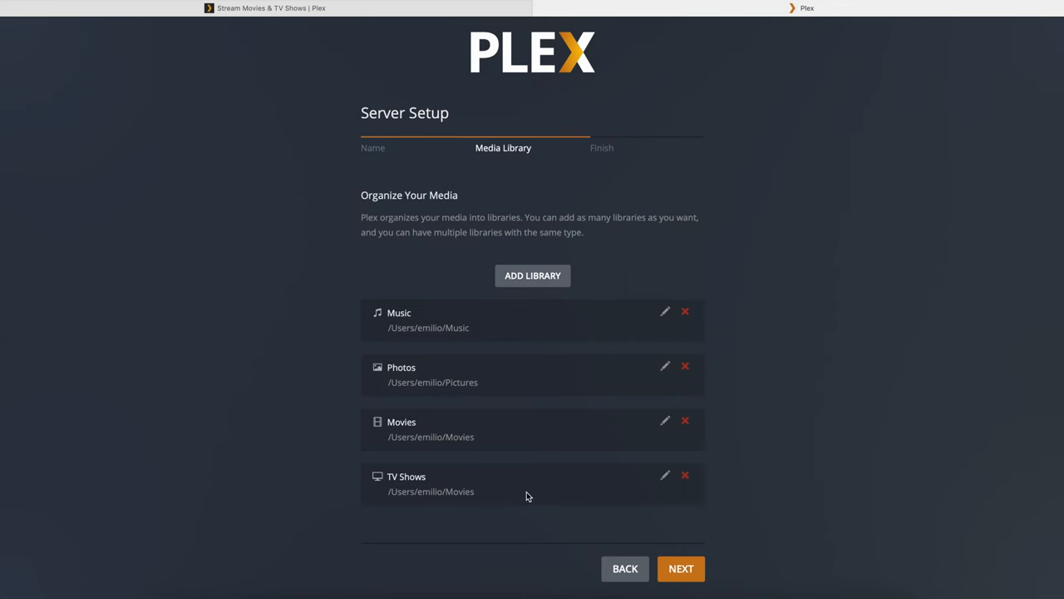
Advance Server Setup from the Media Library step to the Finish step.
click(680, 568)
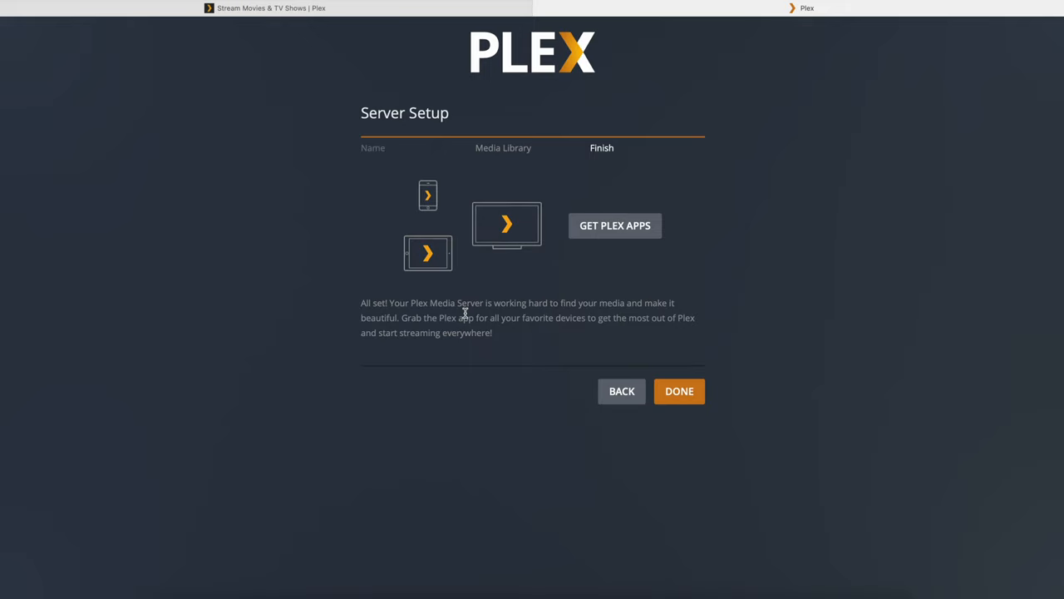
Finish Server Setup with Done and scroll through the Home page's live TV and movie rows.
click(678, 391)
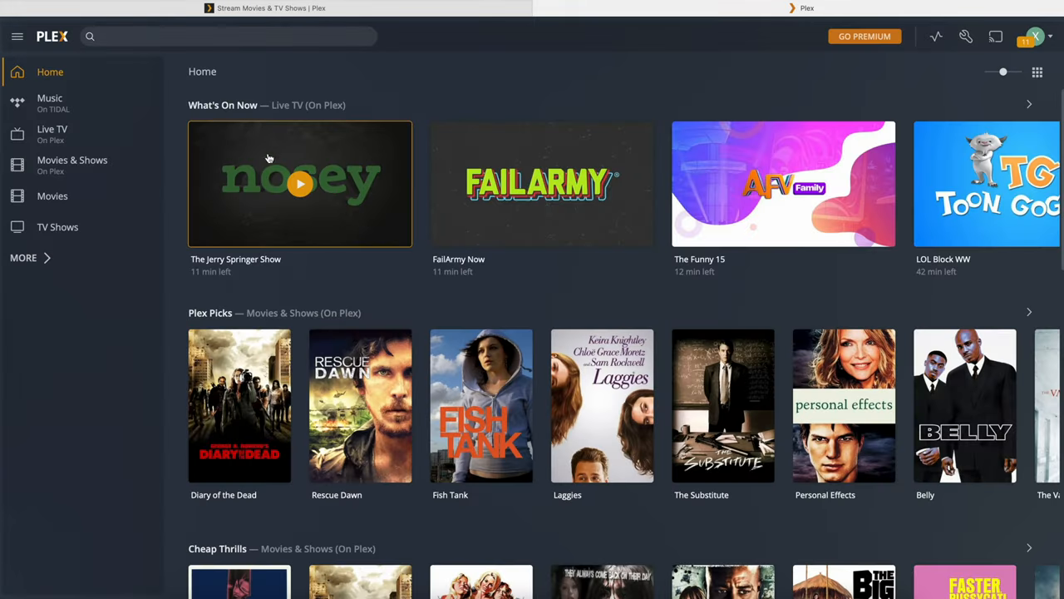
scroll(down, 3)
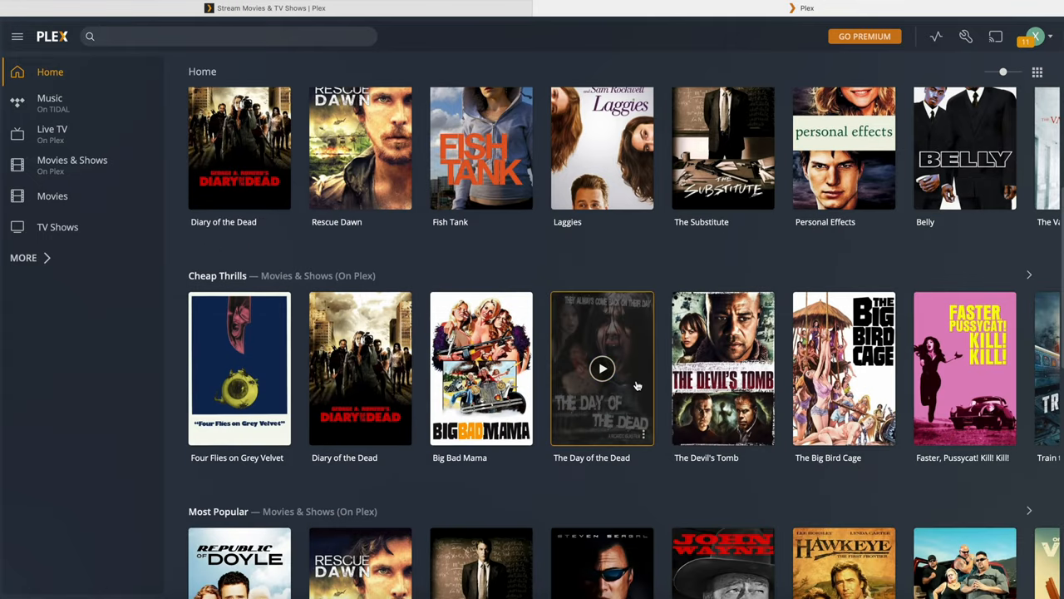
scroll(down, 3)
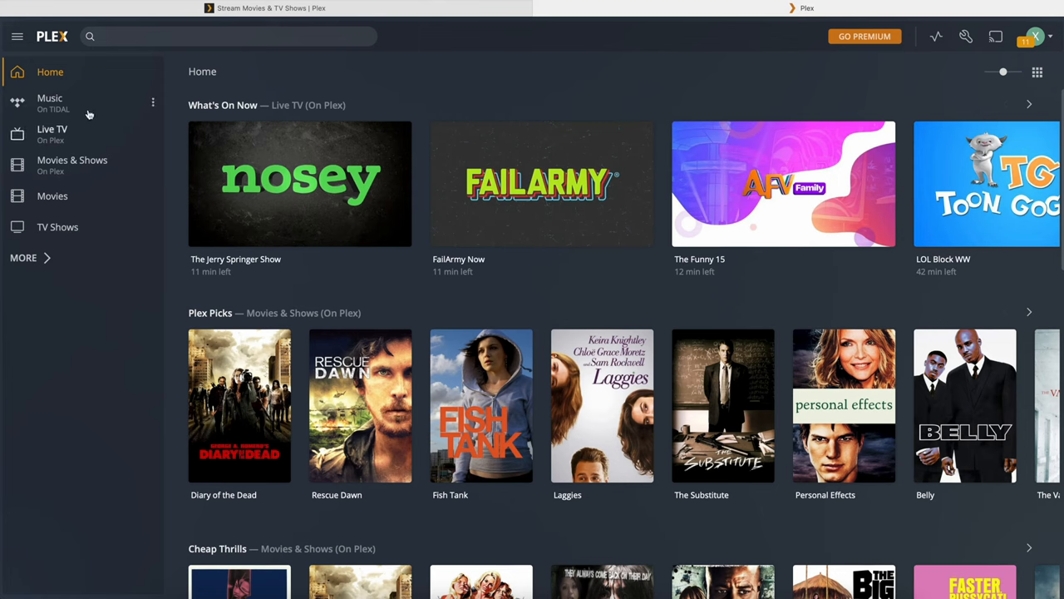
mouse_move(87, 132)
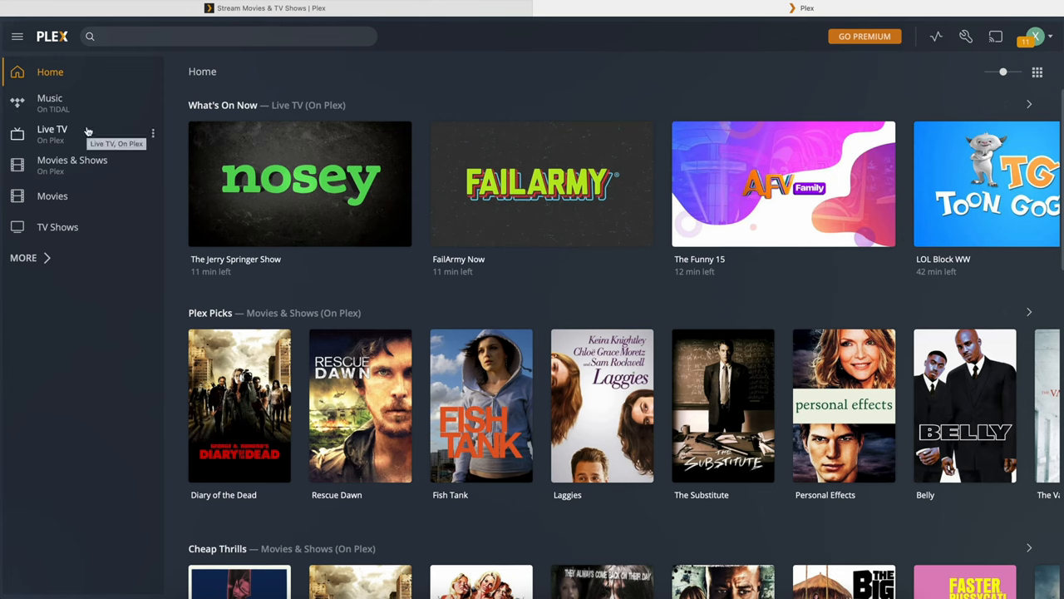
mouse_move(99, 167)
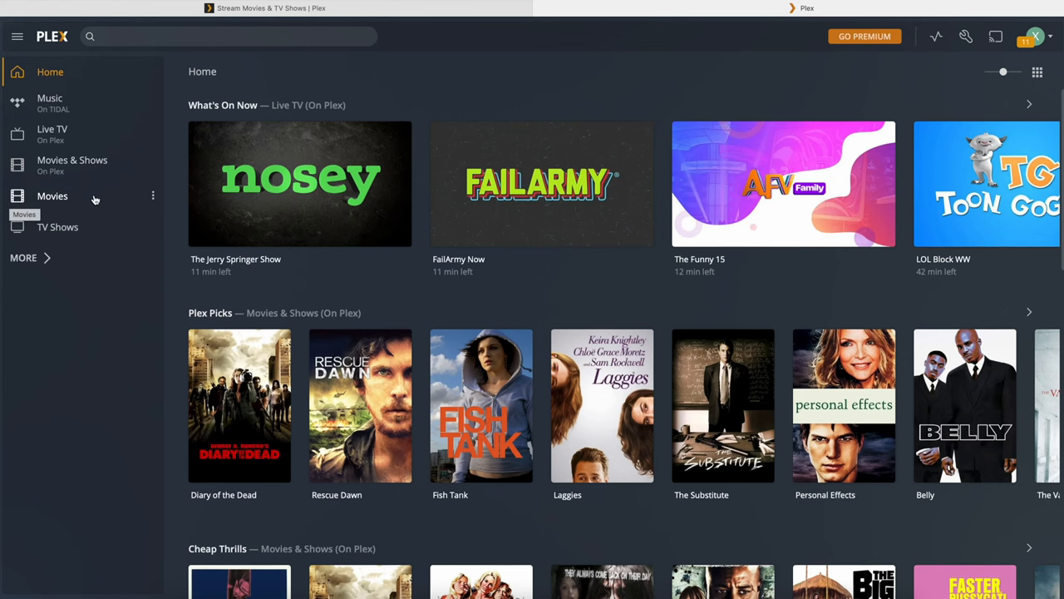
click(52, 196)
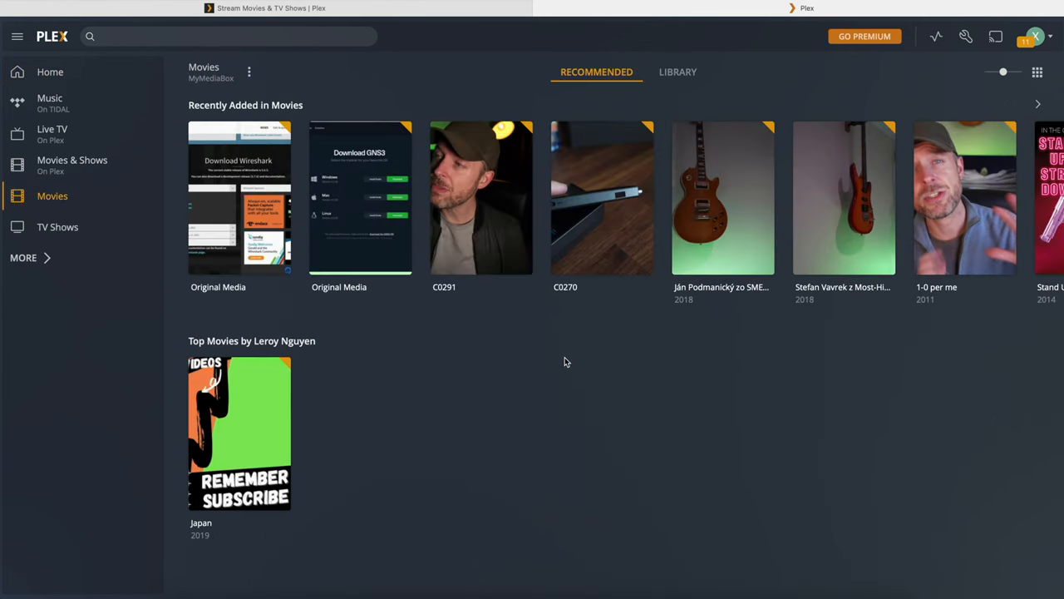
mouse_move(712, 363)
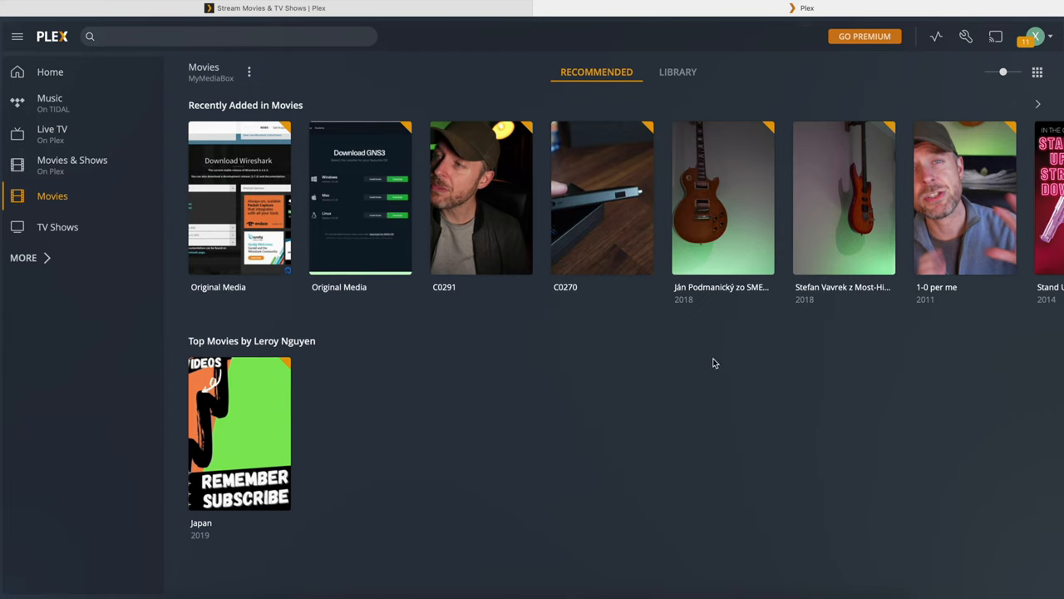
mouse_move(388, 316)
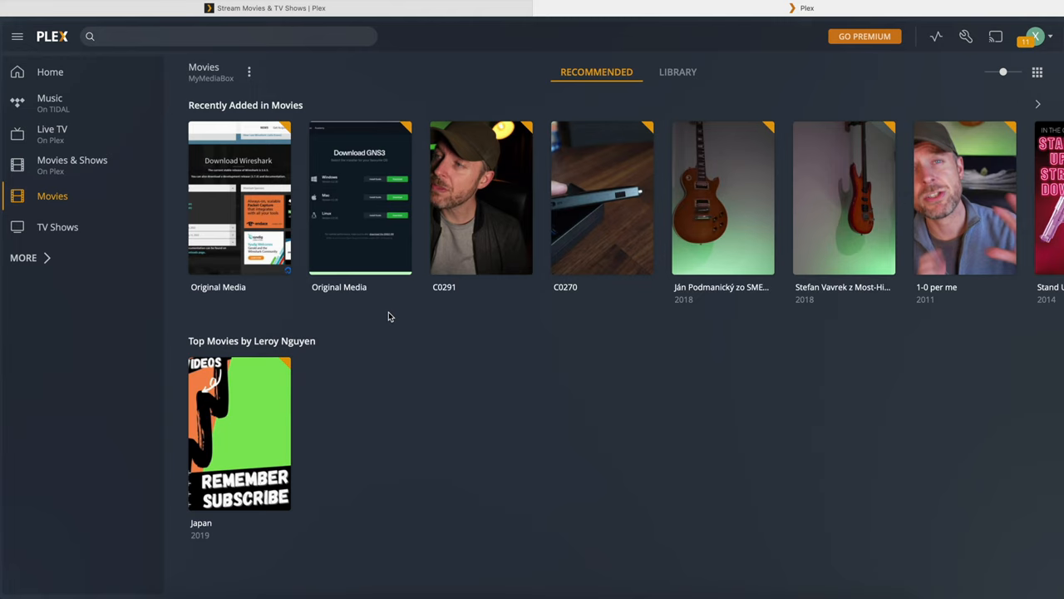
mouse_move(591, 349)
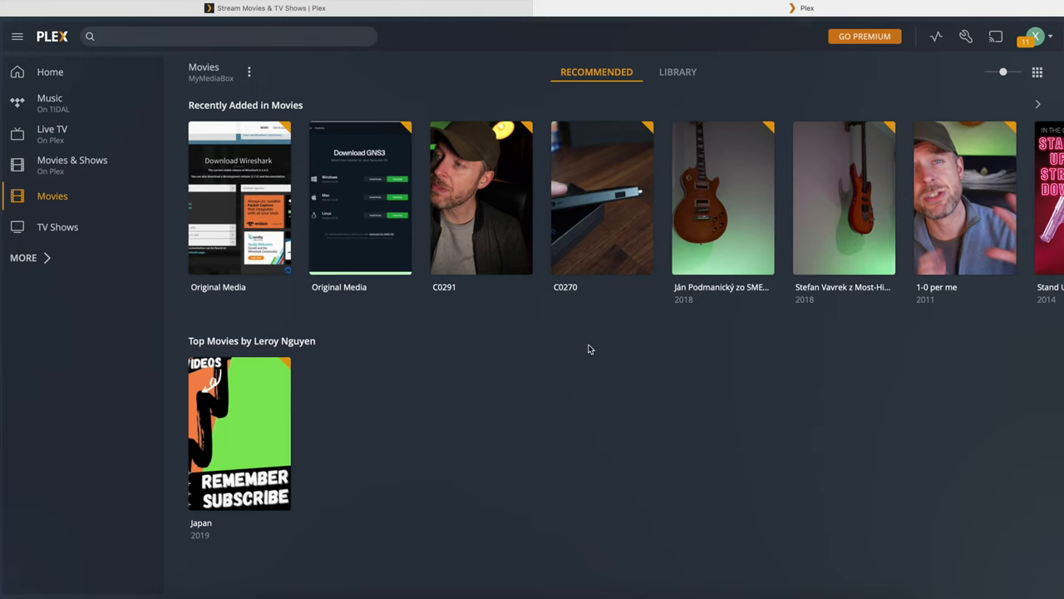
mouse_move(511, 349)
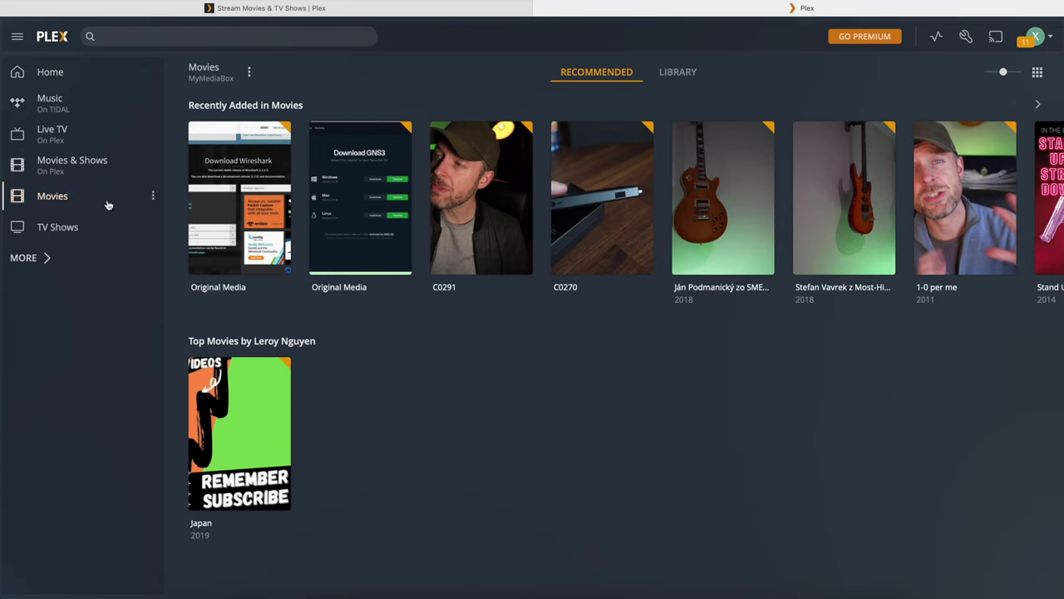
click(153, 195)
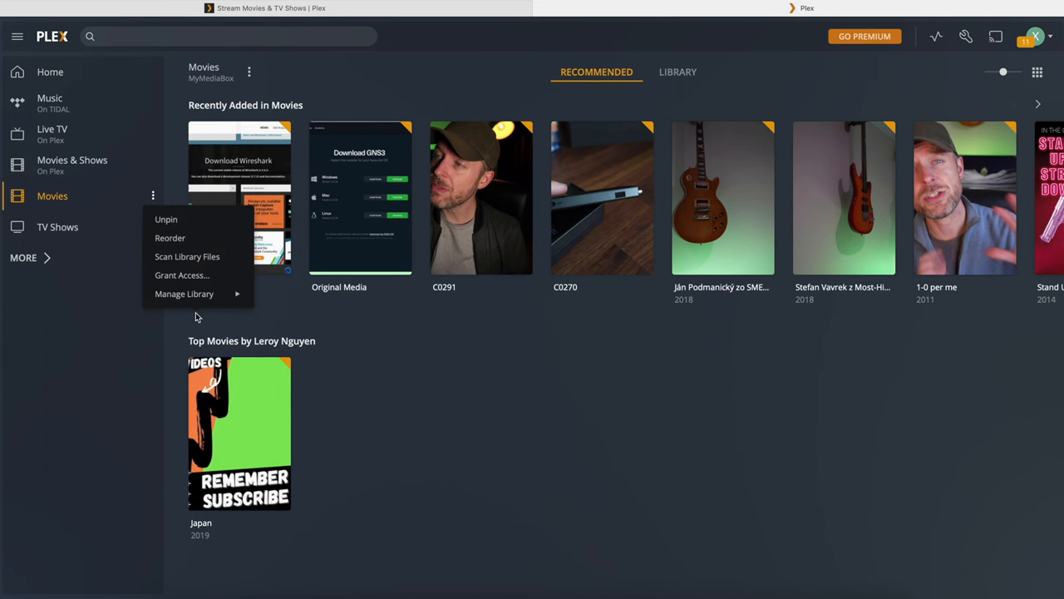
mouse_move(42, 229)
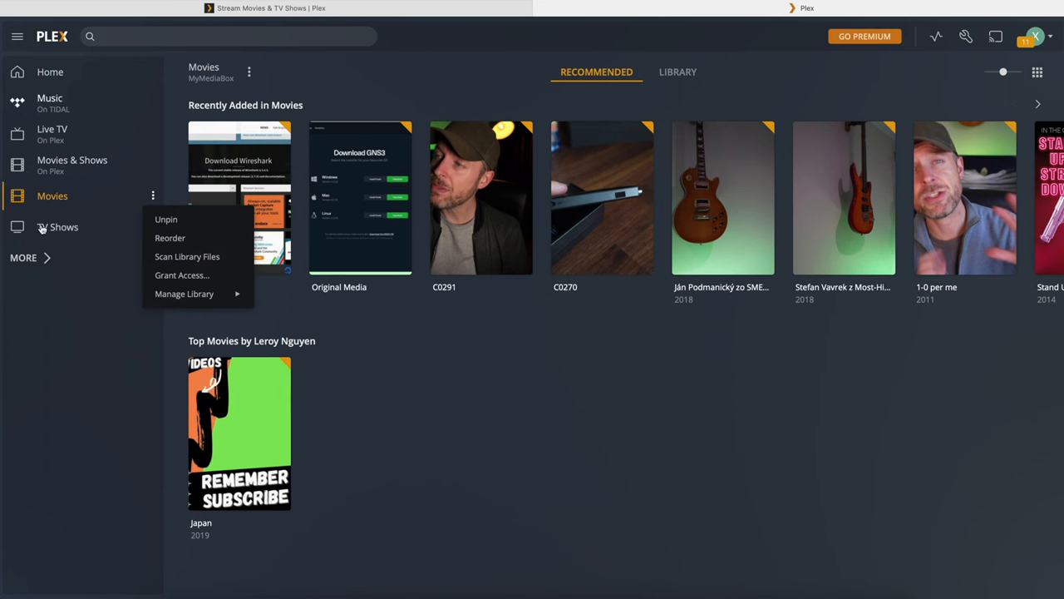
click(50, 71)
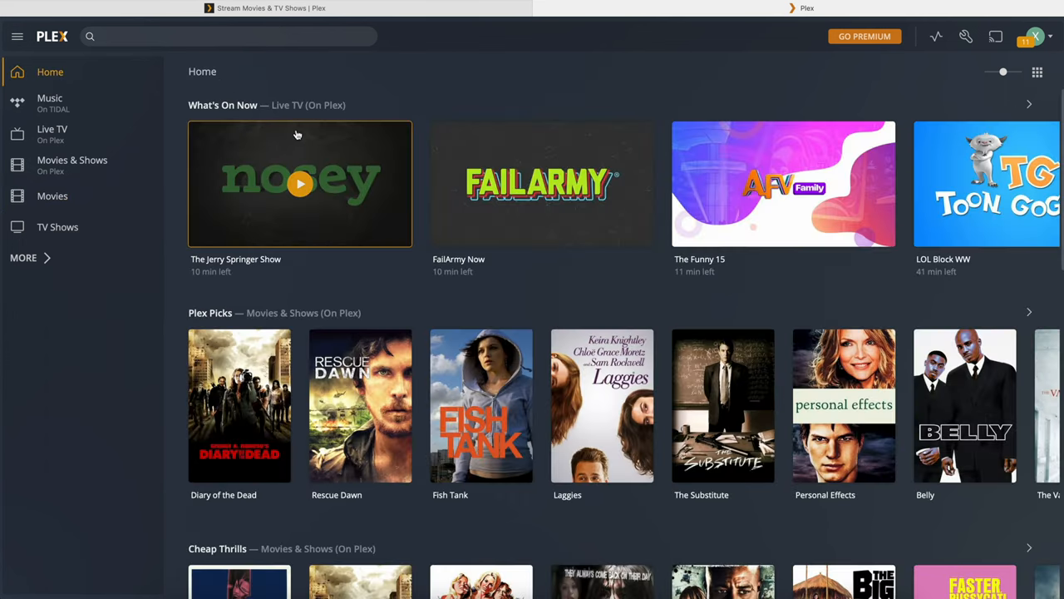
mouse_move(300, 129)
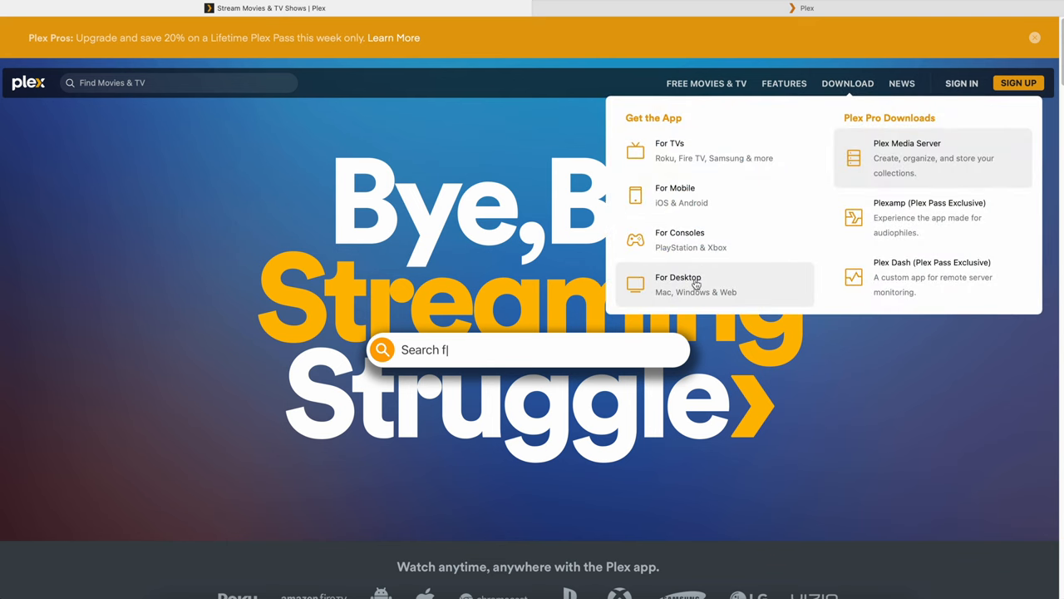
Choose the For Desktop download option to get the Plex desktop app.
click(678, 283)
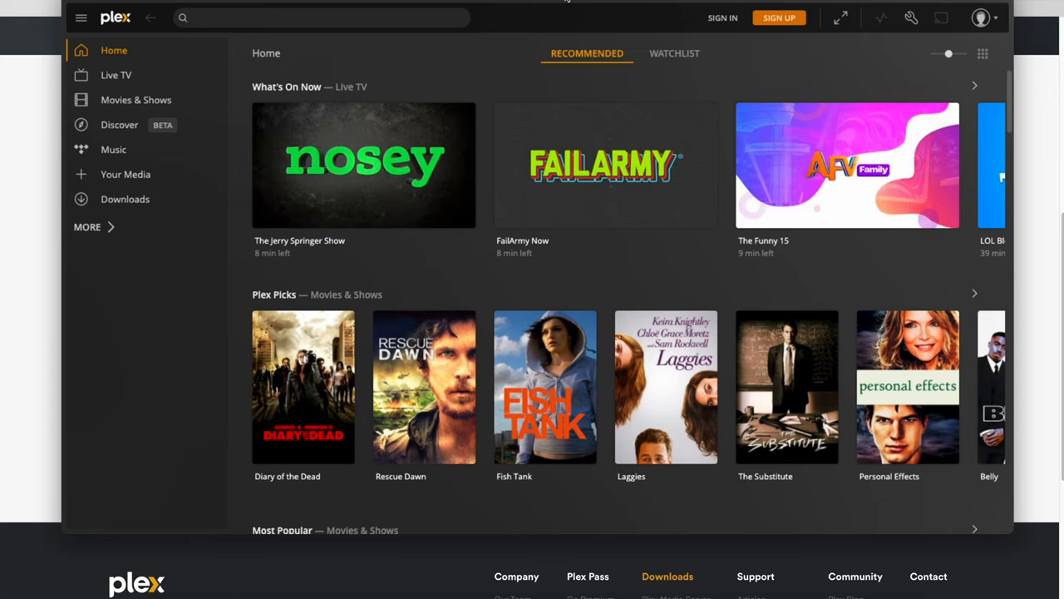
mouse_move(733, 28)
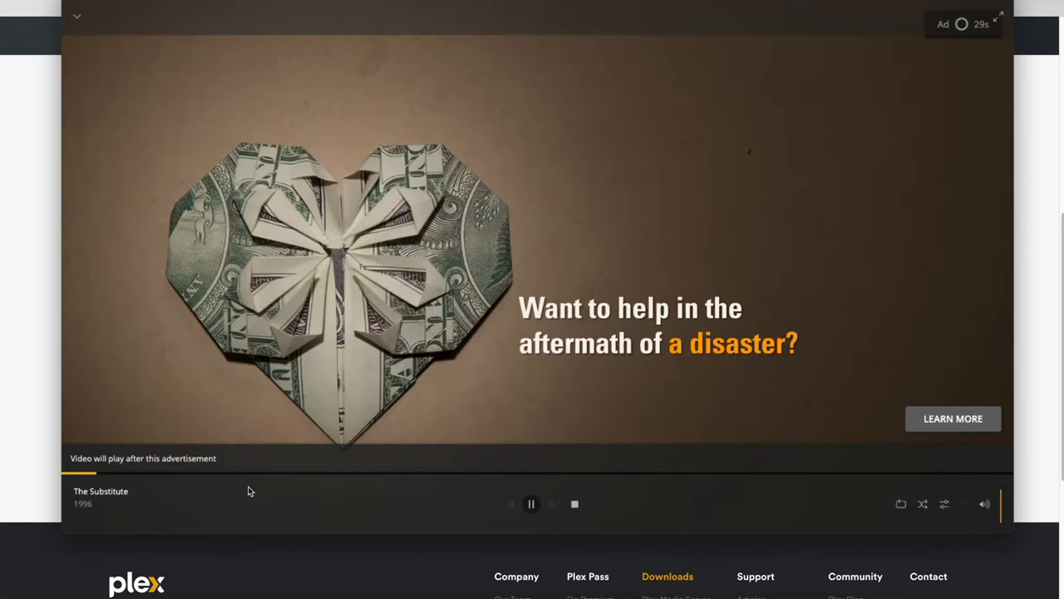
mouse_move(499, 481)
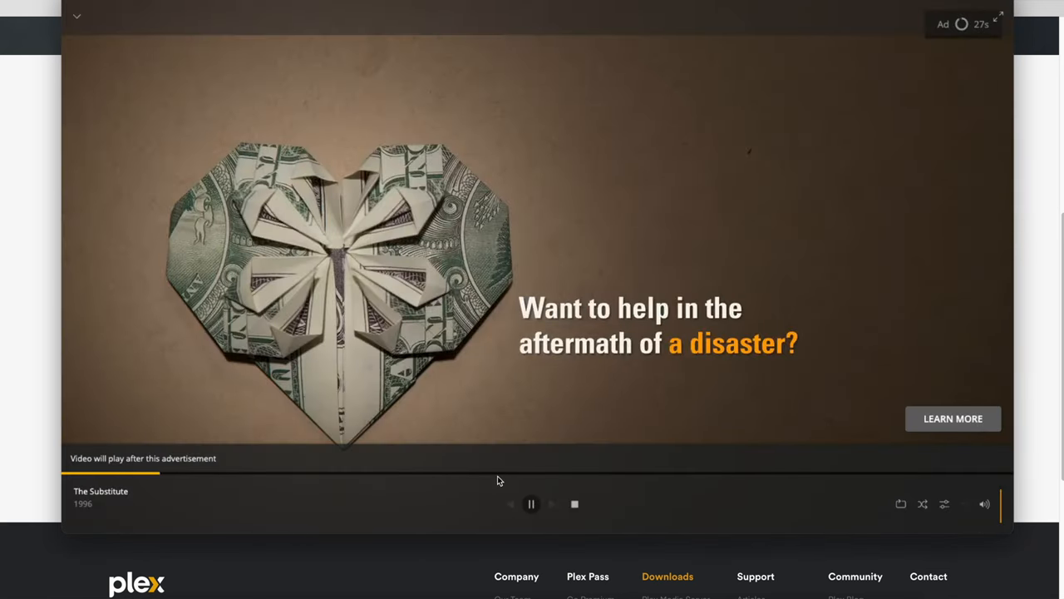